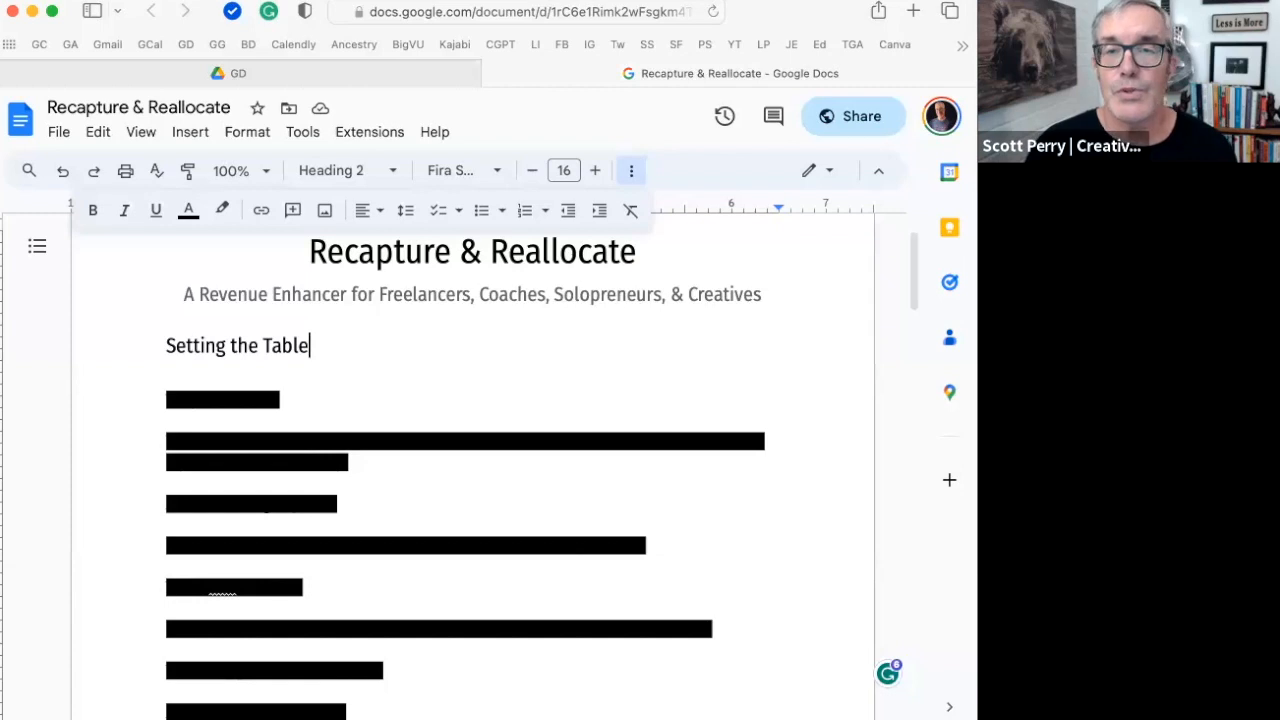
mouse_move(630, 170)
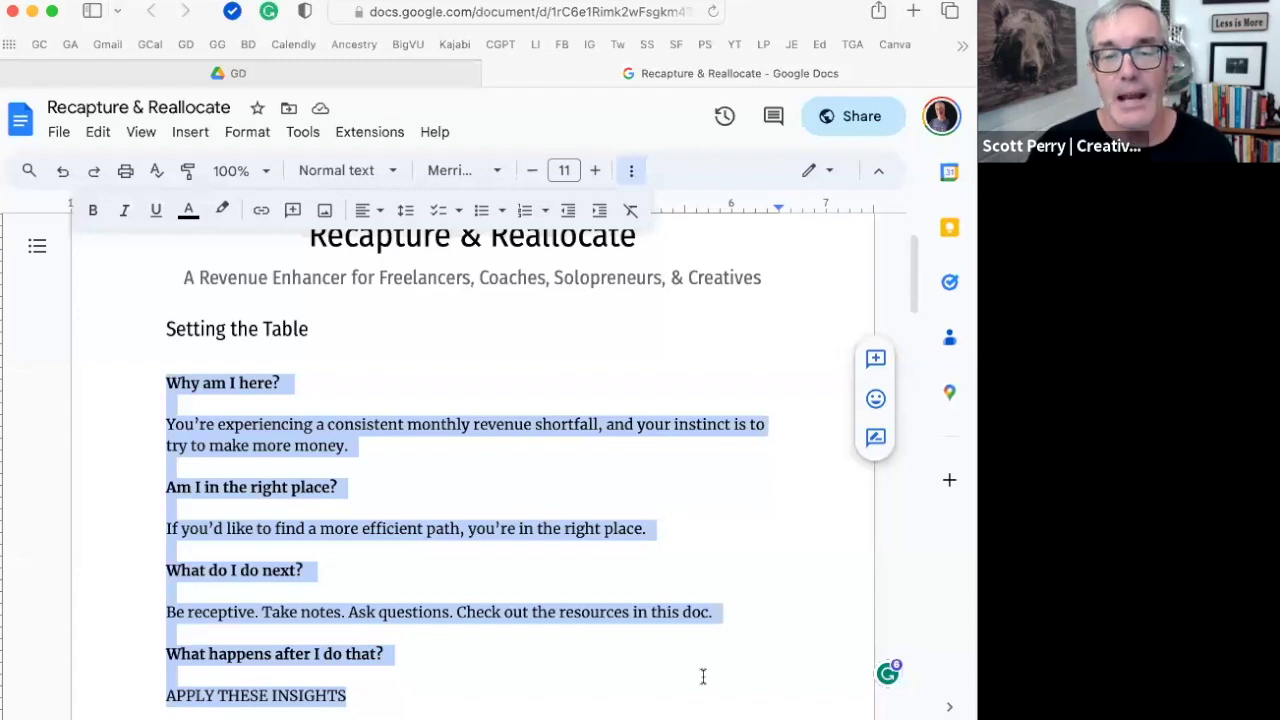
mouse_move(707, 698)
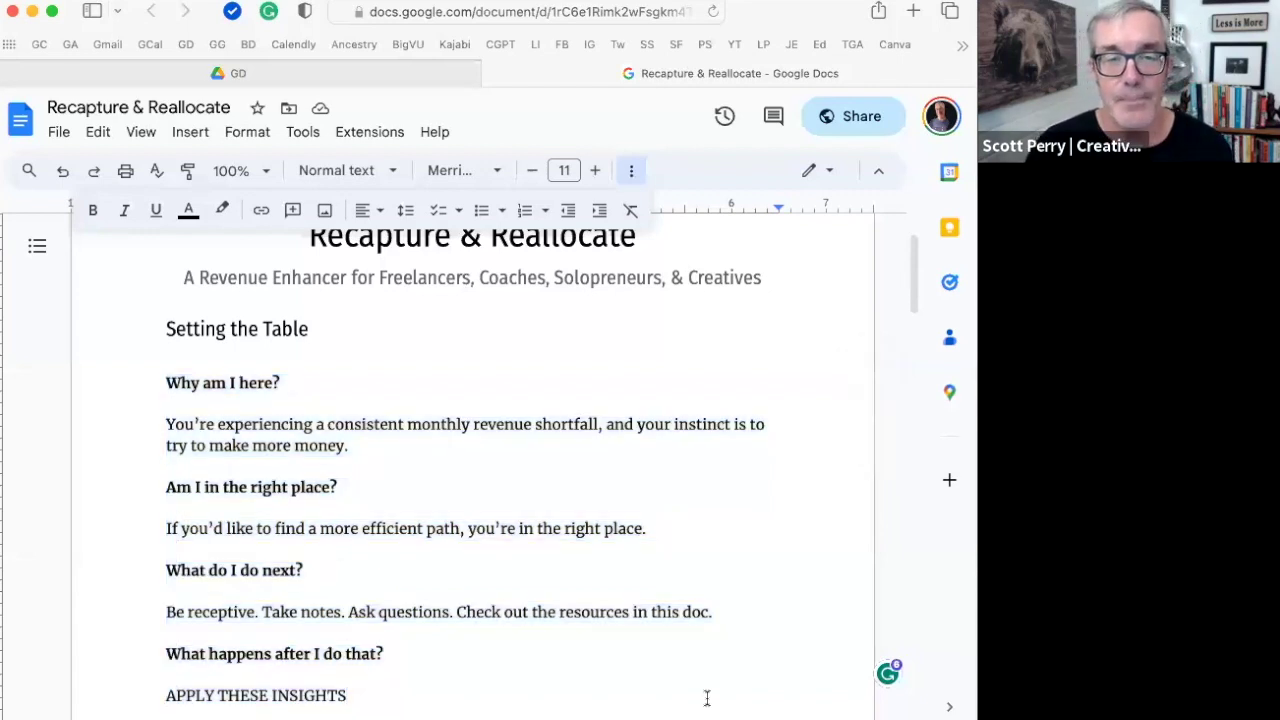
Scroll past the Setting the Table answers to The Situation section, ending at 'Less = More'.
scroll("down", 3)
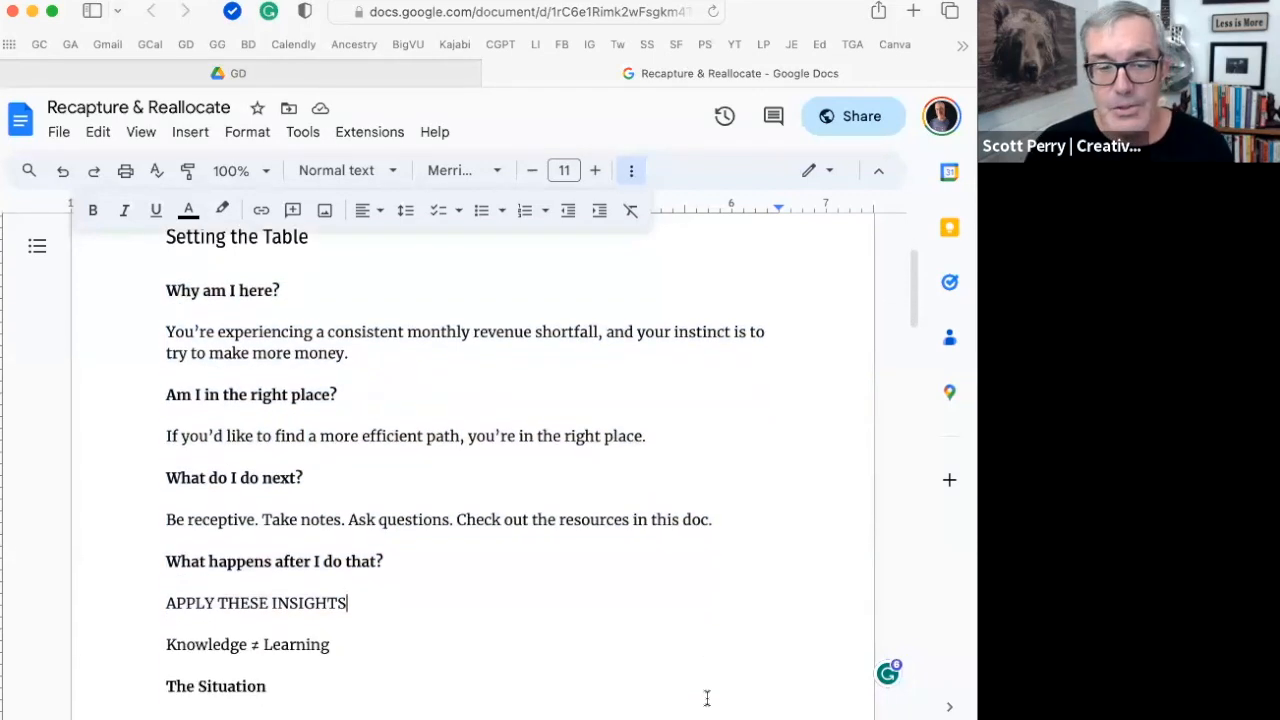
scroll("down", 3)
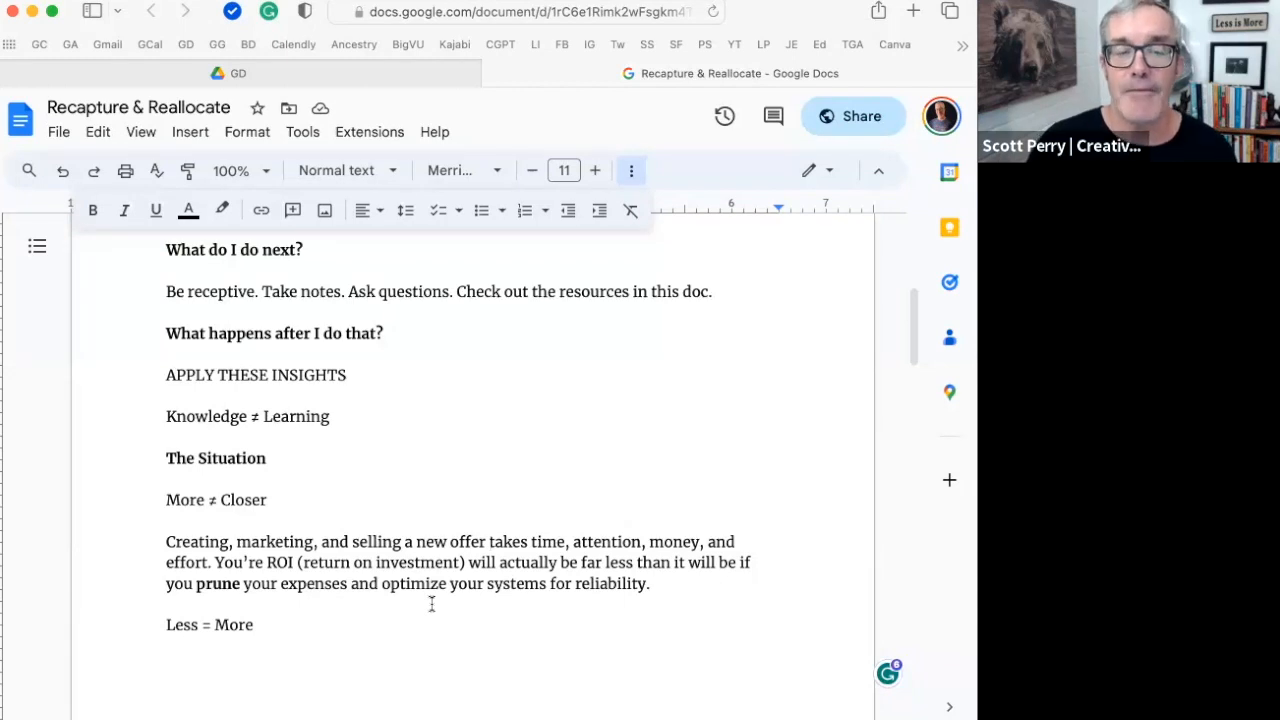
Scroll onto page two to show the expense audit items and the Examples heading.
scroll("down", 3)
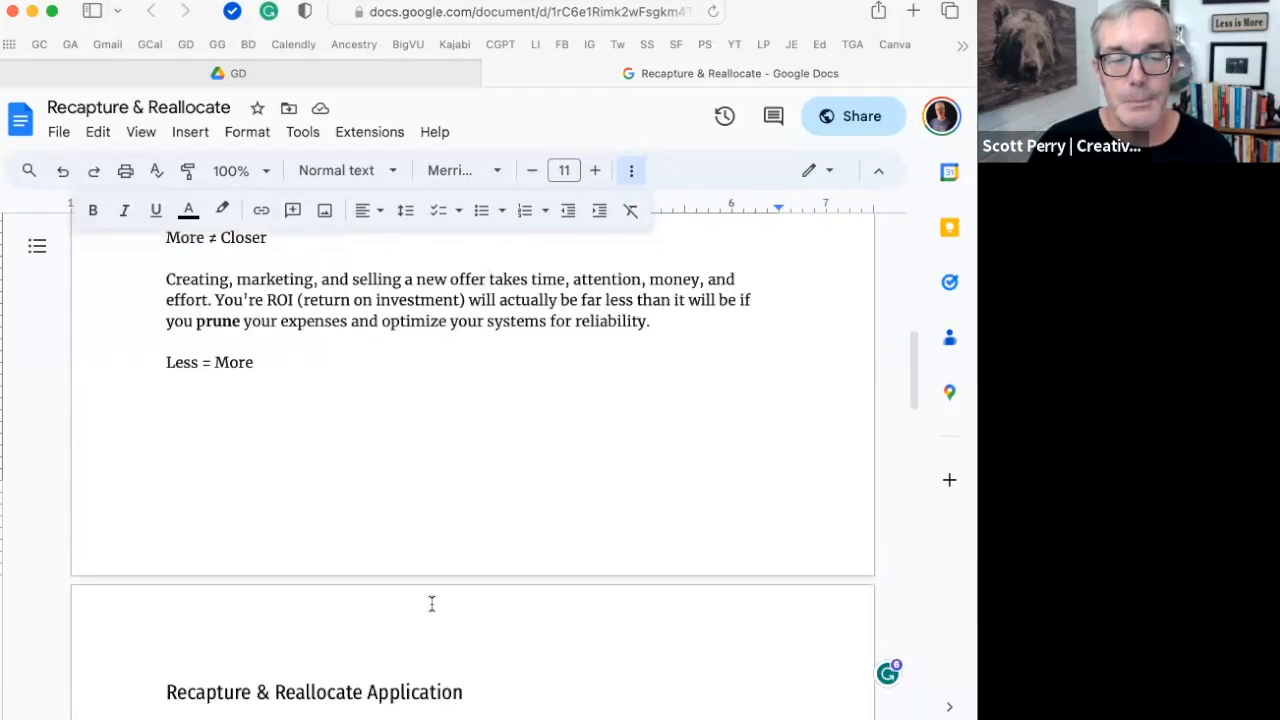
scroll("down", 3)
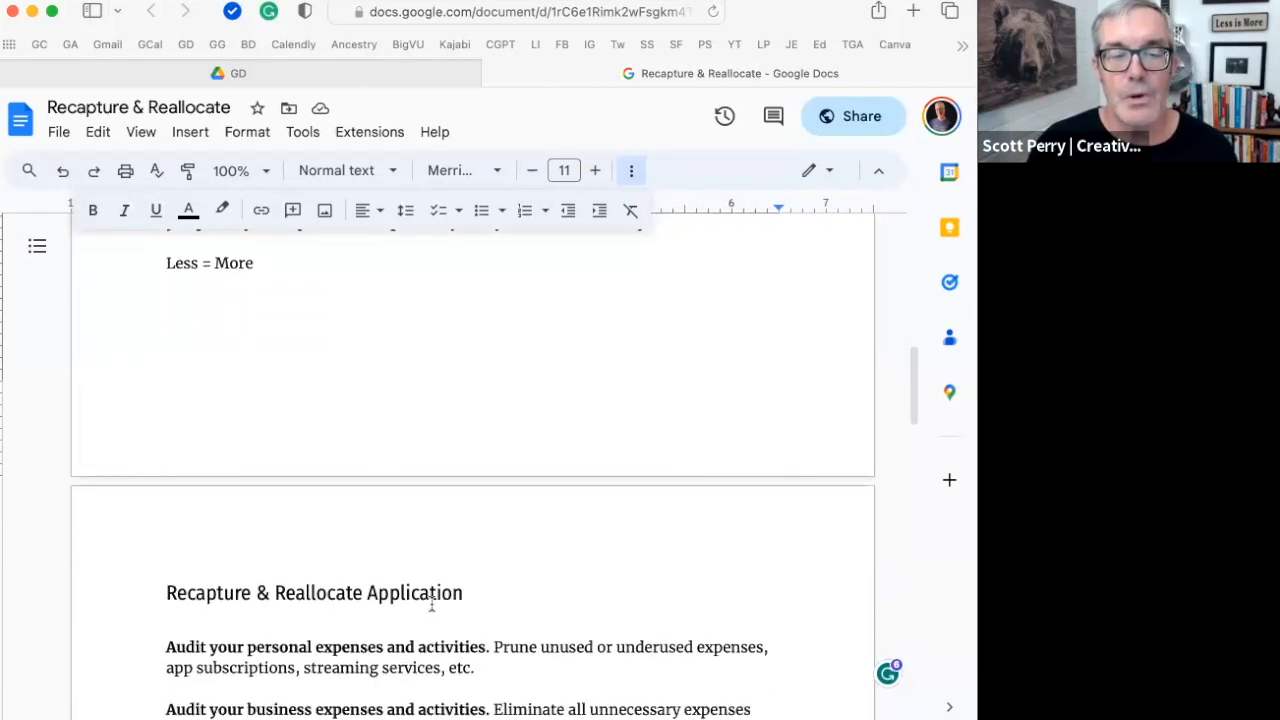
scroll("down", 3)
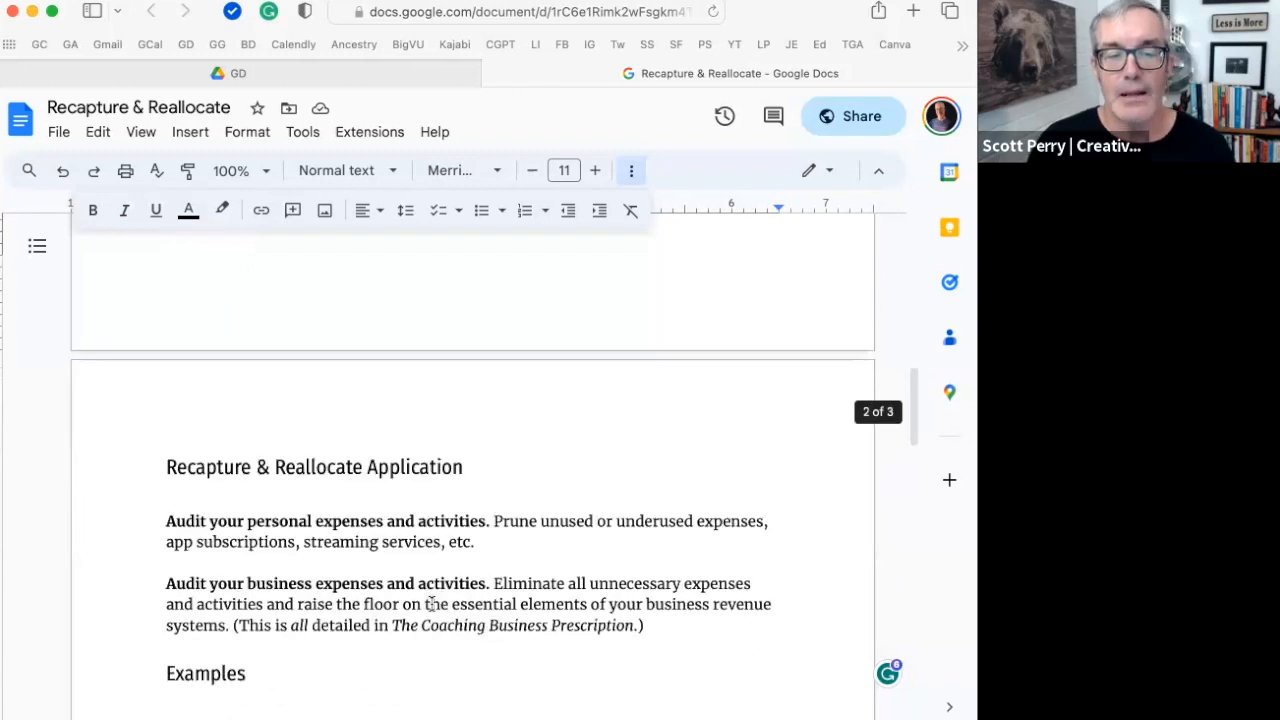
scroll("down", 3)
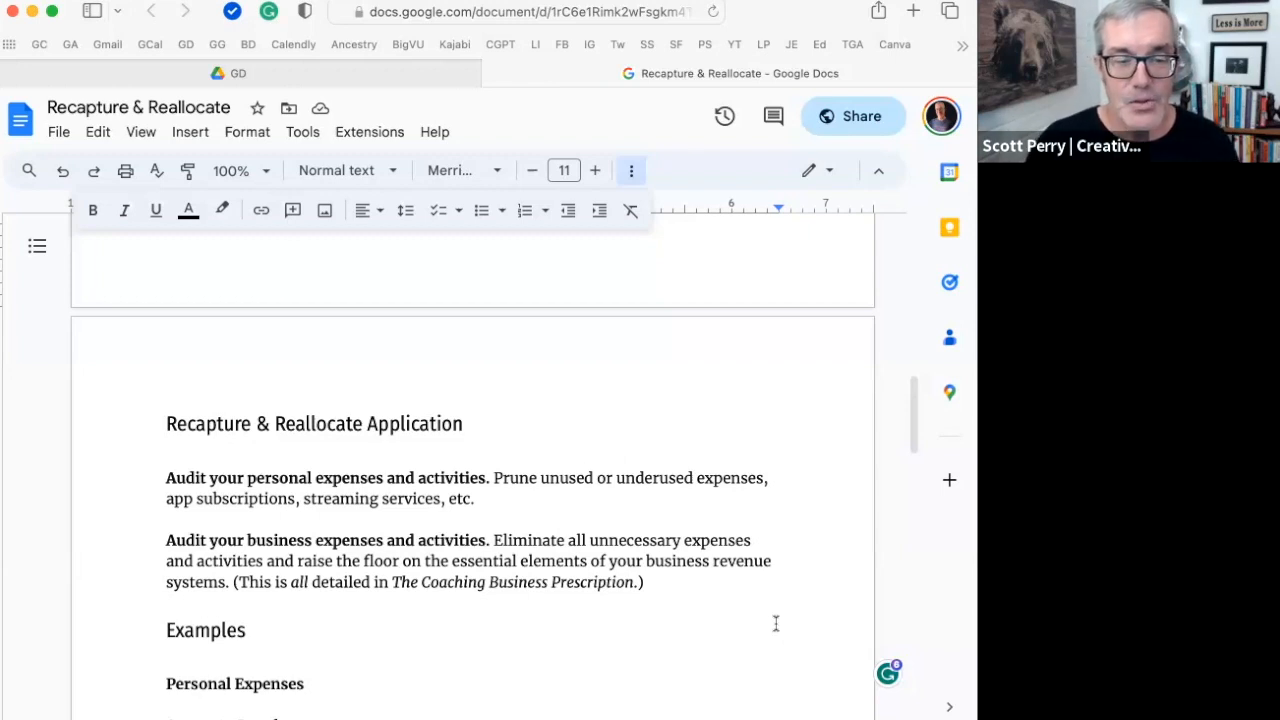
scroll("down", 3)
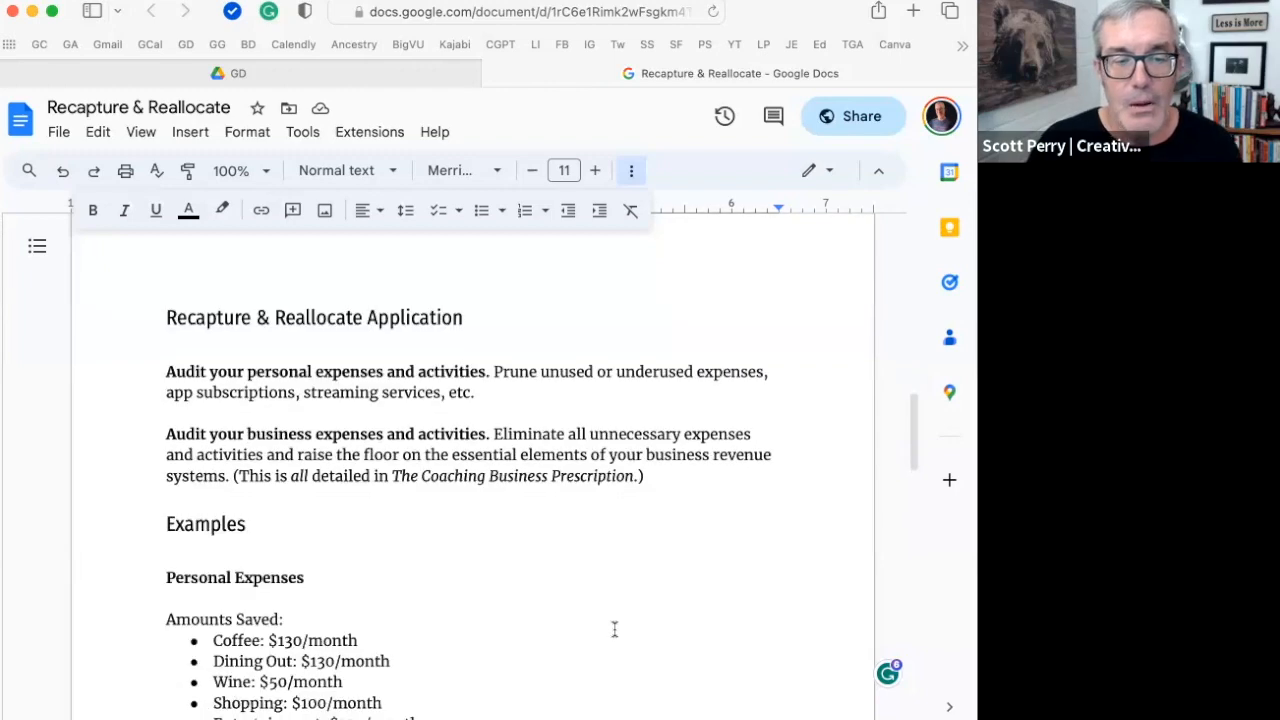
scroll("down", 3)
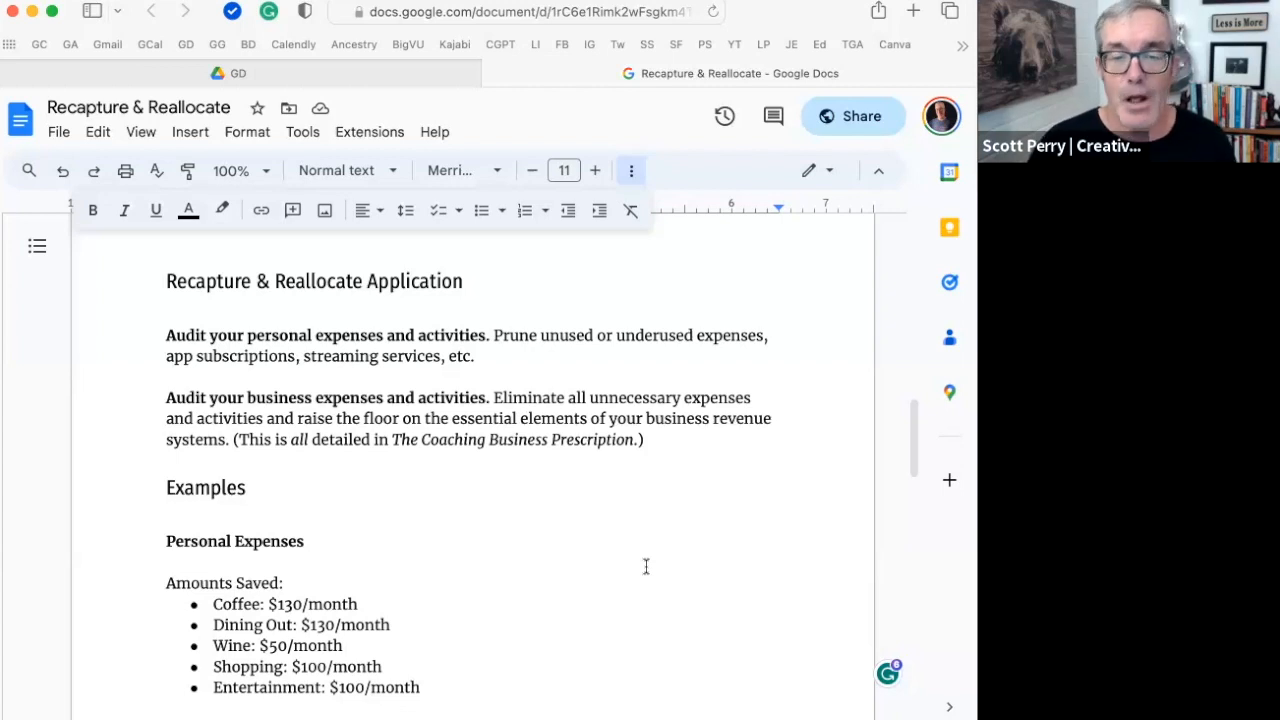
scroll("down", 3)
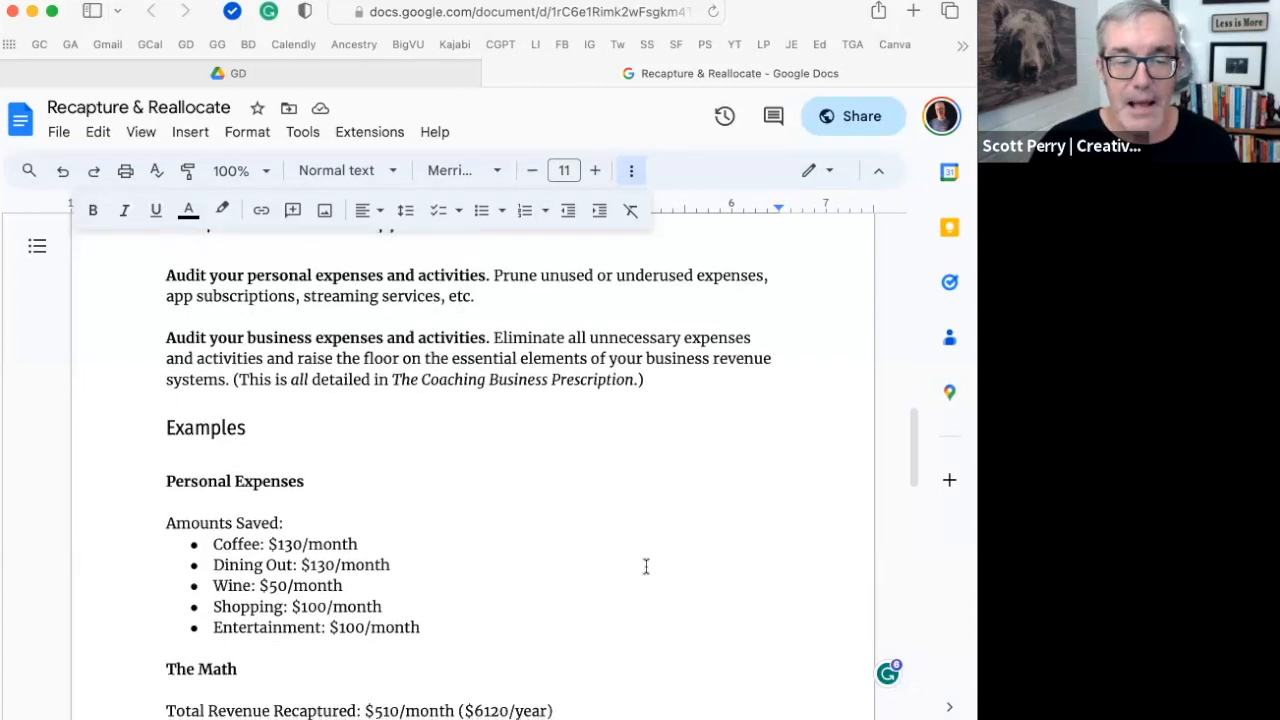
scroll("down", 3)
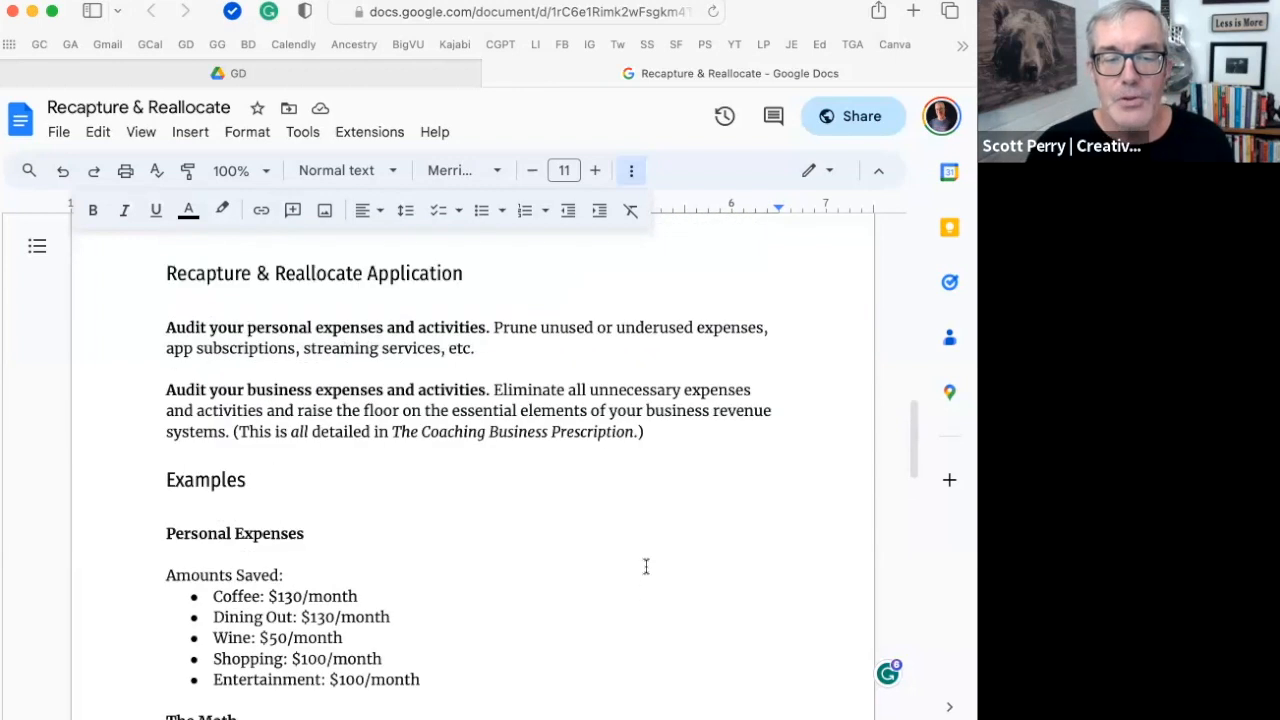
scroll("down", 3)
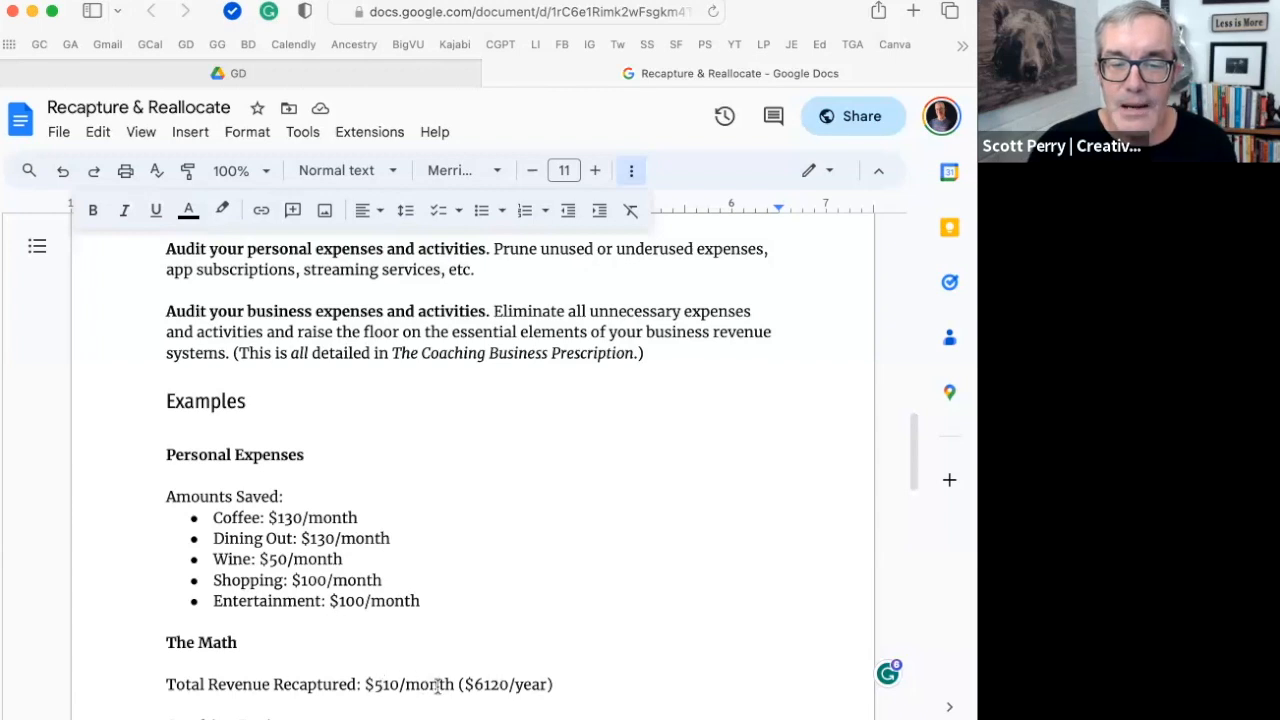
double_click(410, 685)
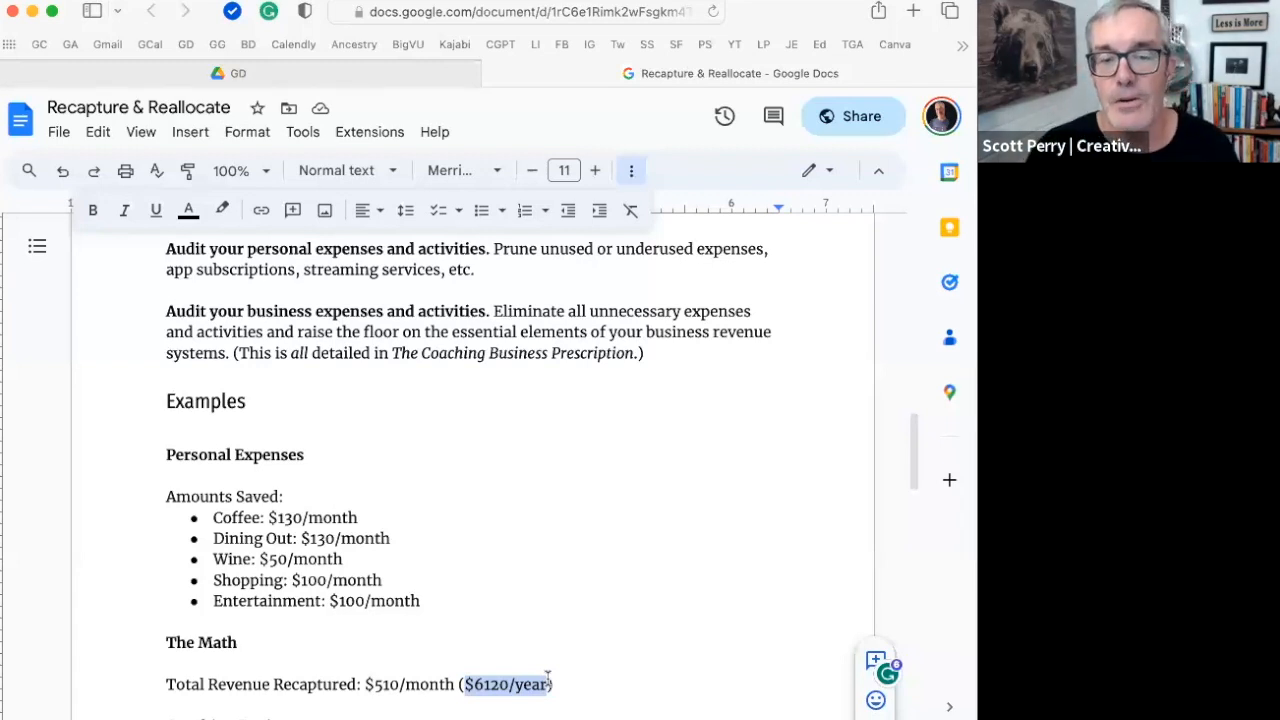
scroll("down", 3)
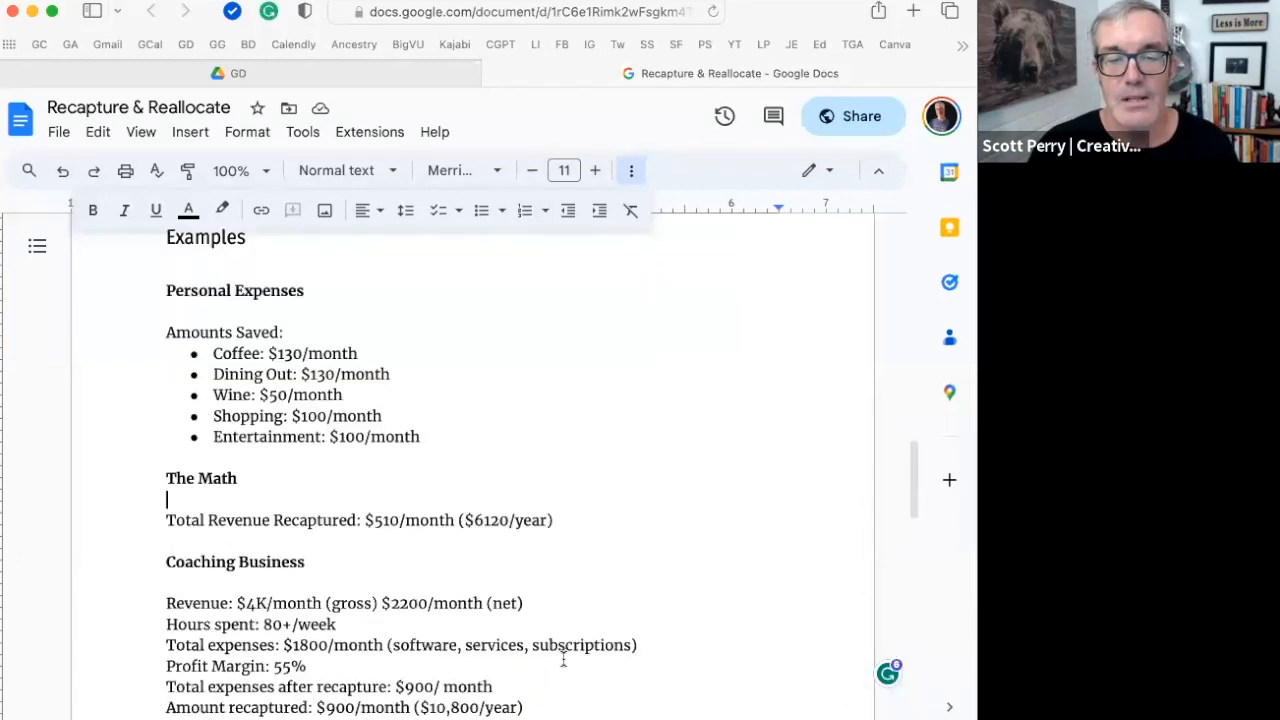
scroll("down", 3)
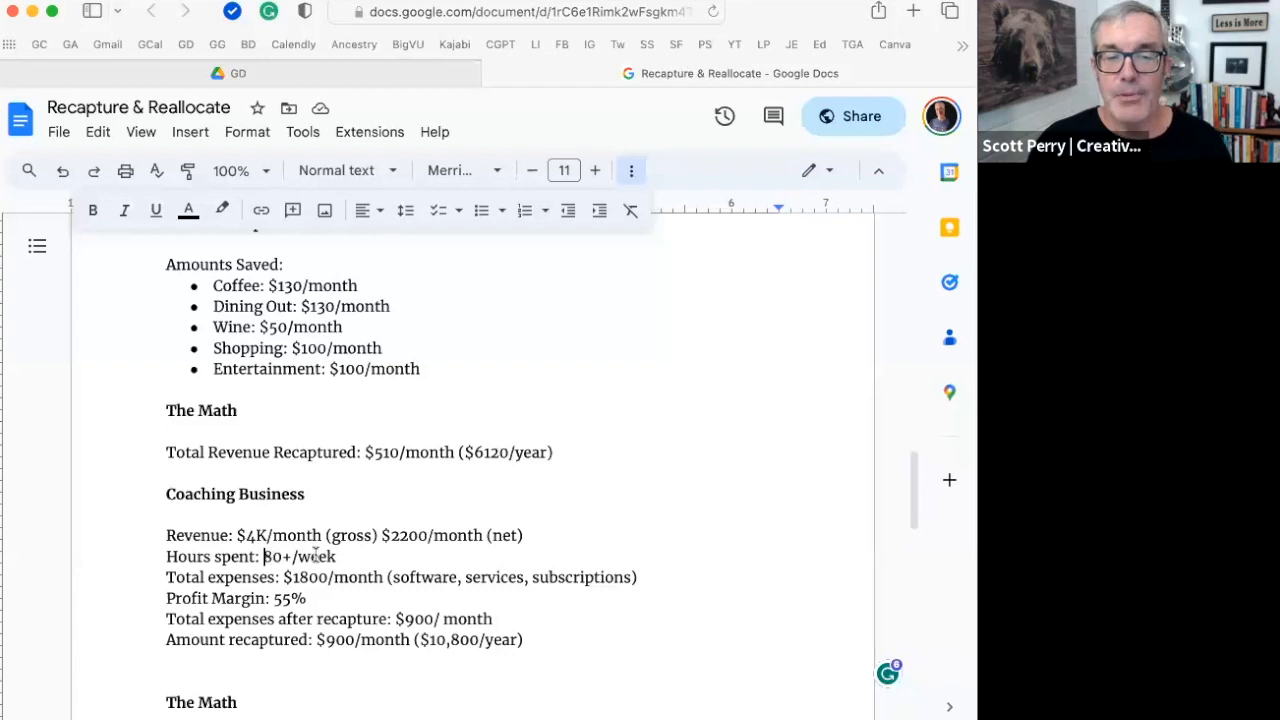
double_click(300, 557)
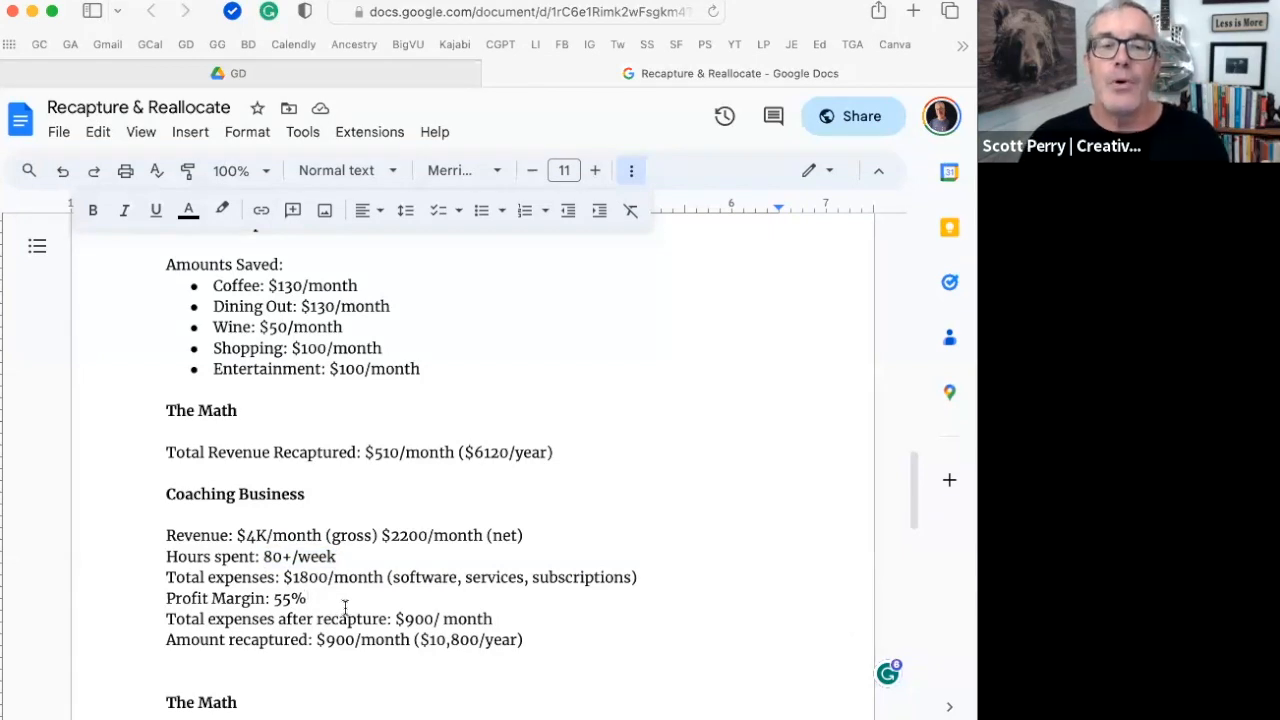
double_click(429, 577)
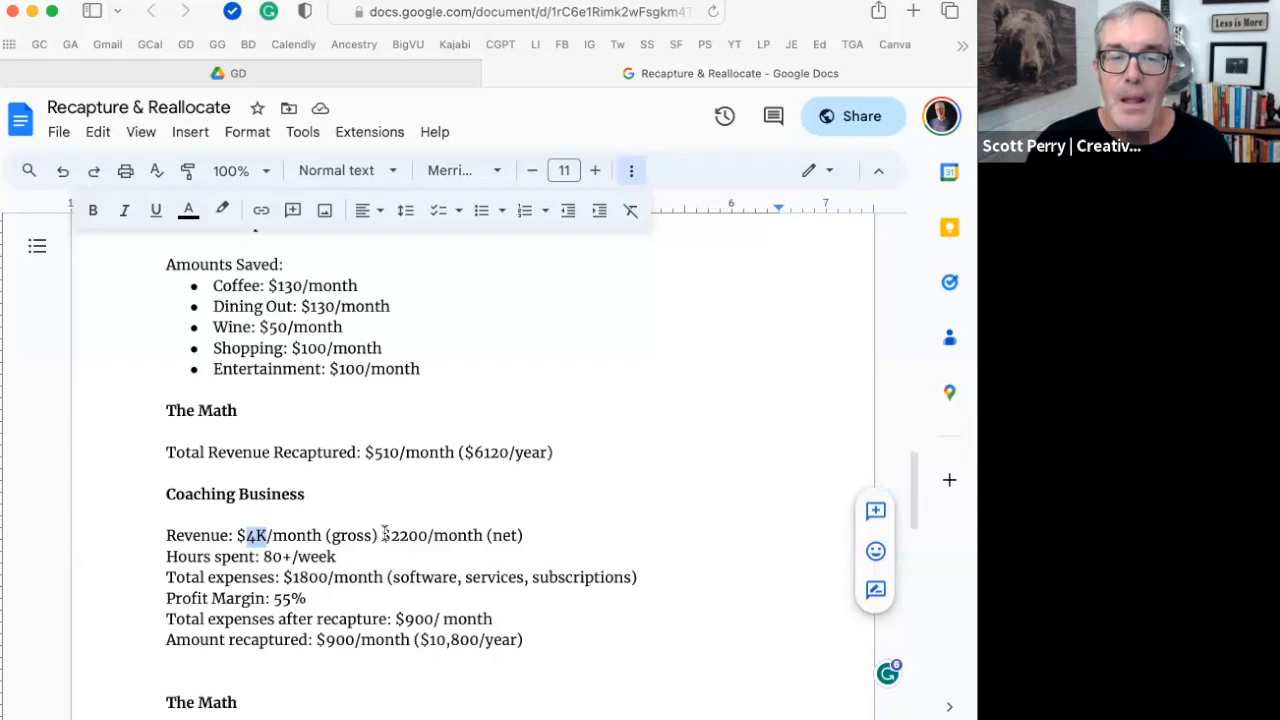
left_click_drag(381, 535, 481, 535)
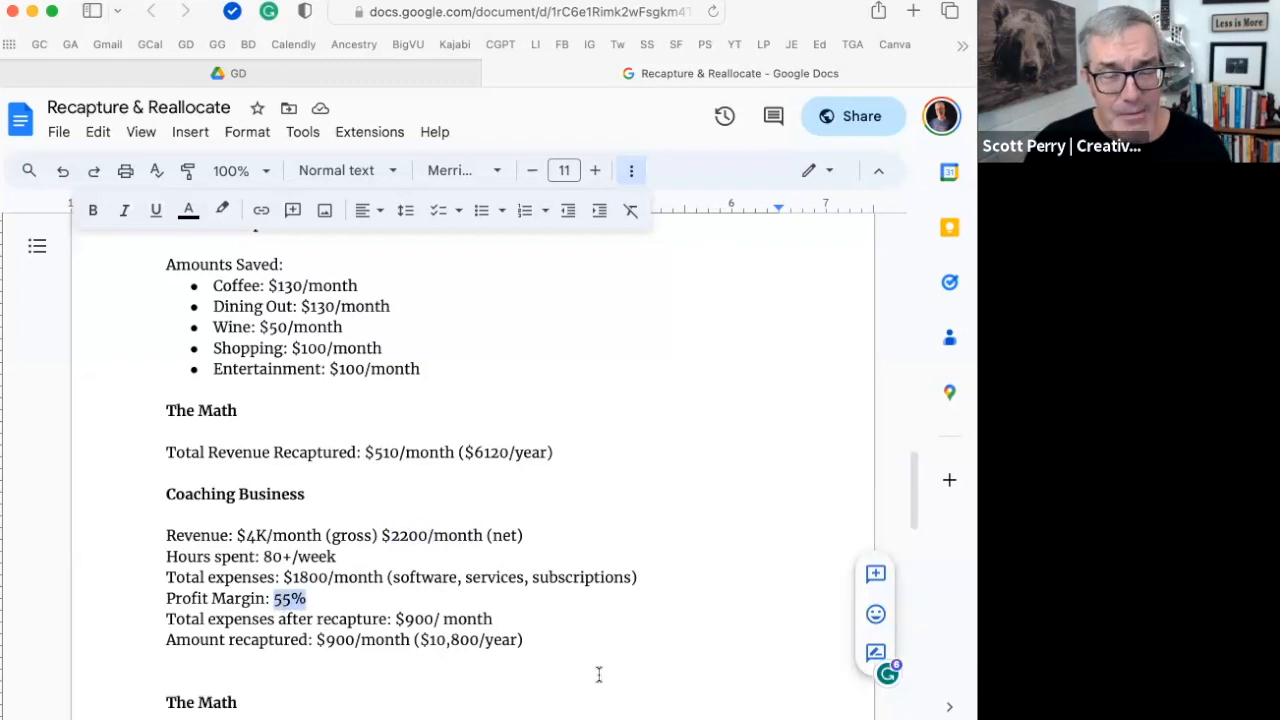
mouse_move(604, 674)
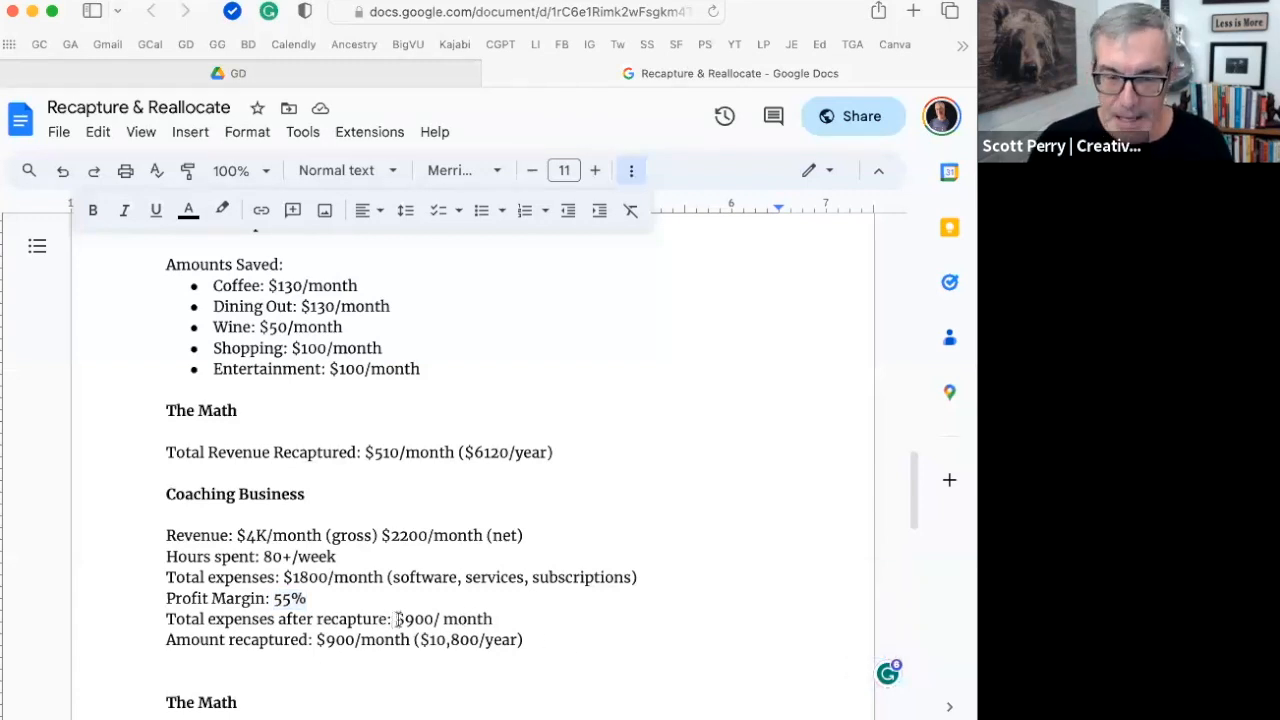
left_click_drag(394, 618, 440, 618)
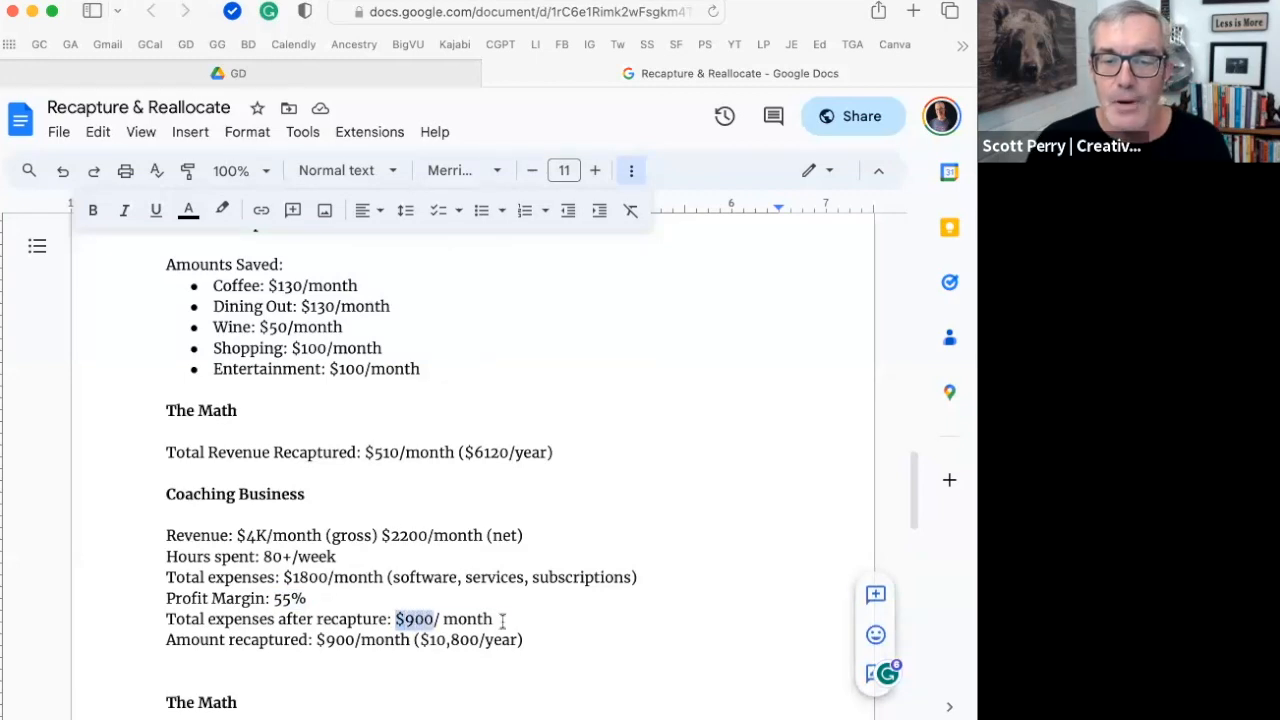
left_click_drag(395, 619, 505, 619)
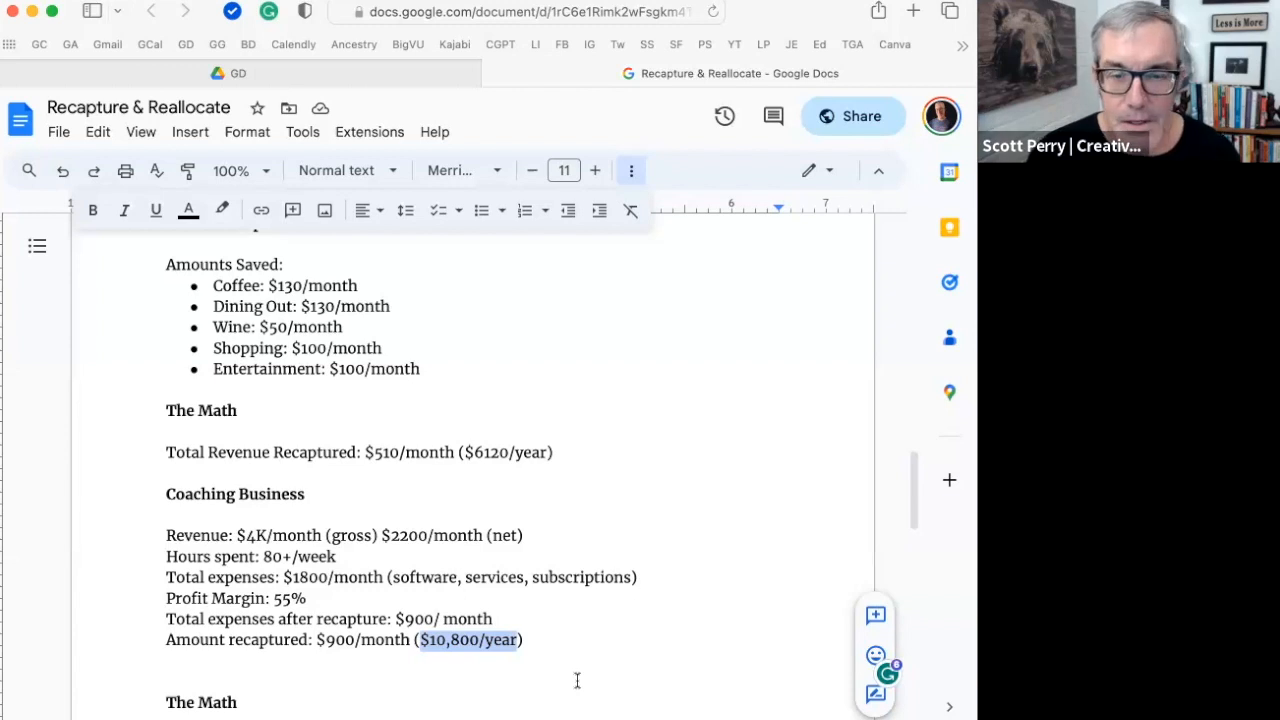
Scroll to the Coaching Business math showing $900 monthly savings and $1636/month sales needed.
scroll("down", 3)
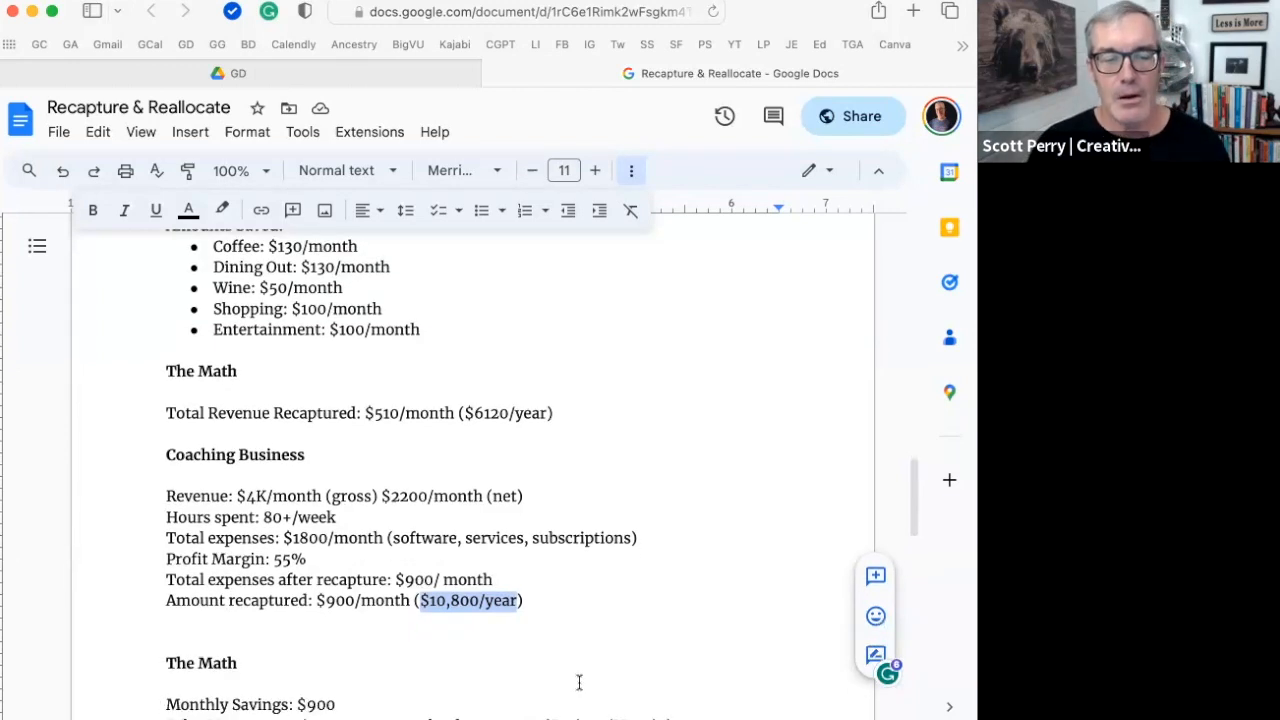
scroll("down", 3)
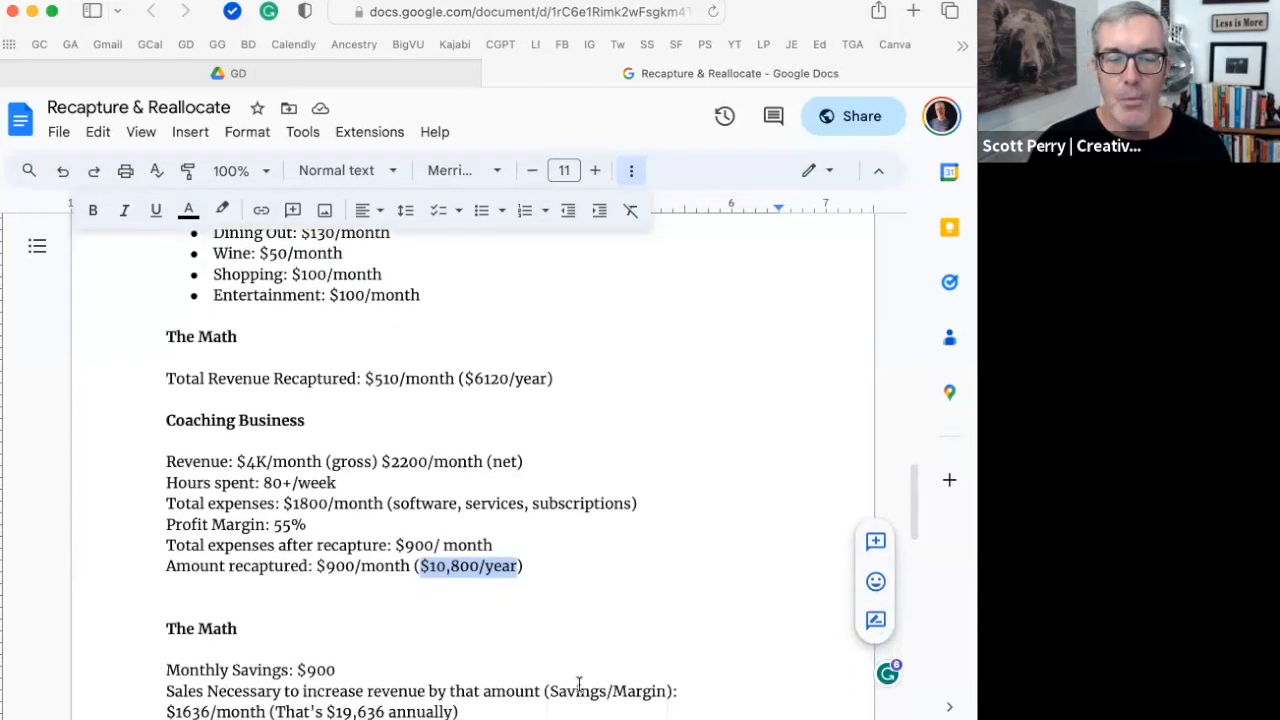
scroll("down", 3)
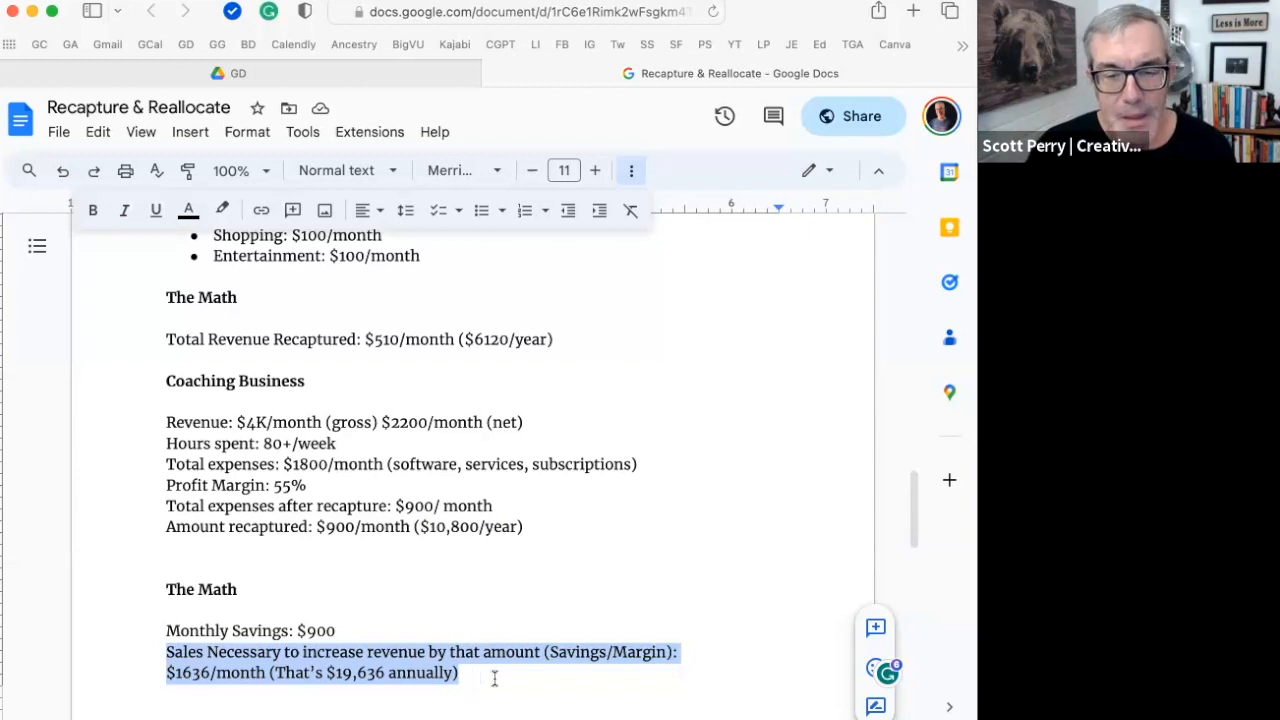
mouse_move(559, 703)
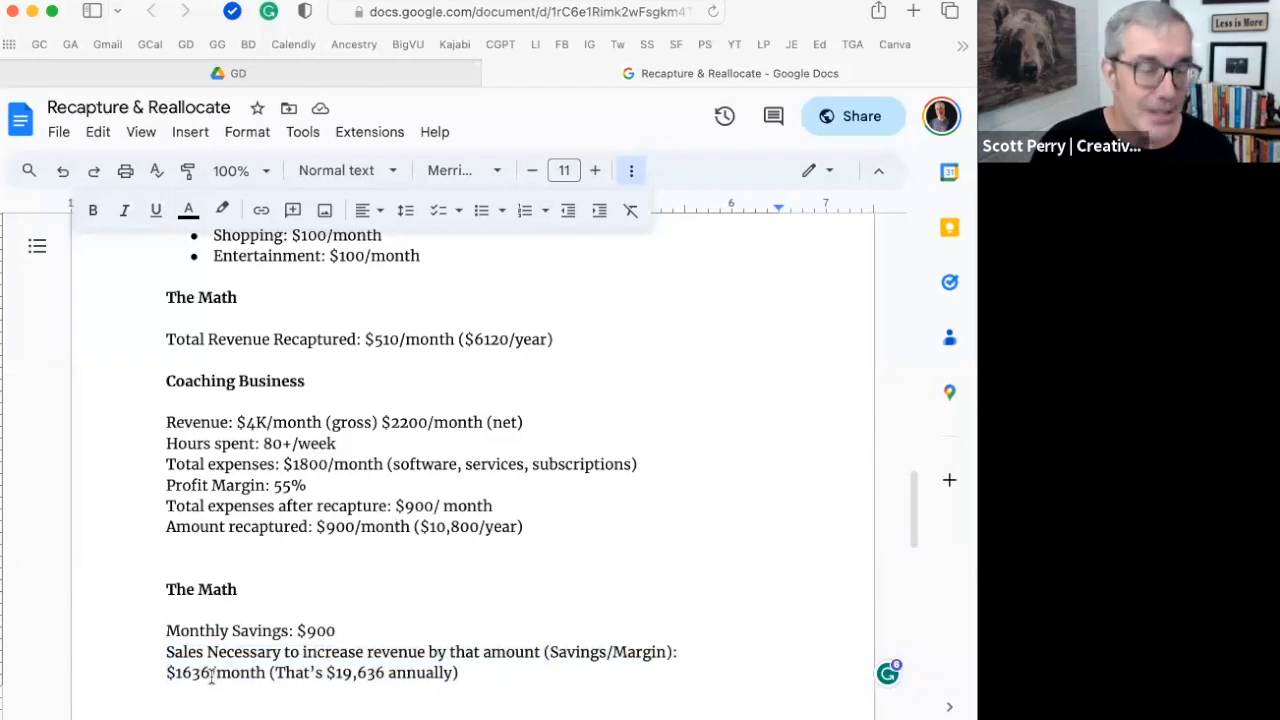
mouse_move(357, 690)
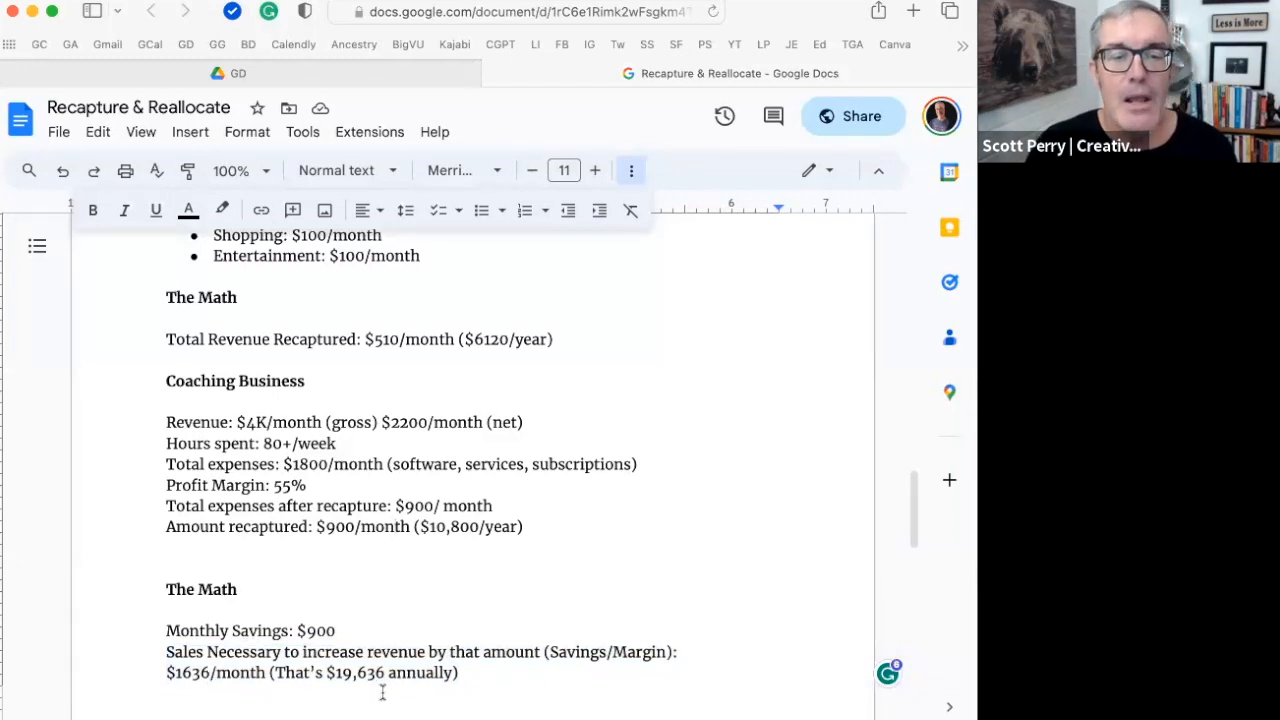
mouse_move(383, 678)
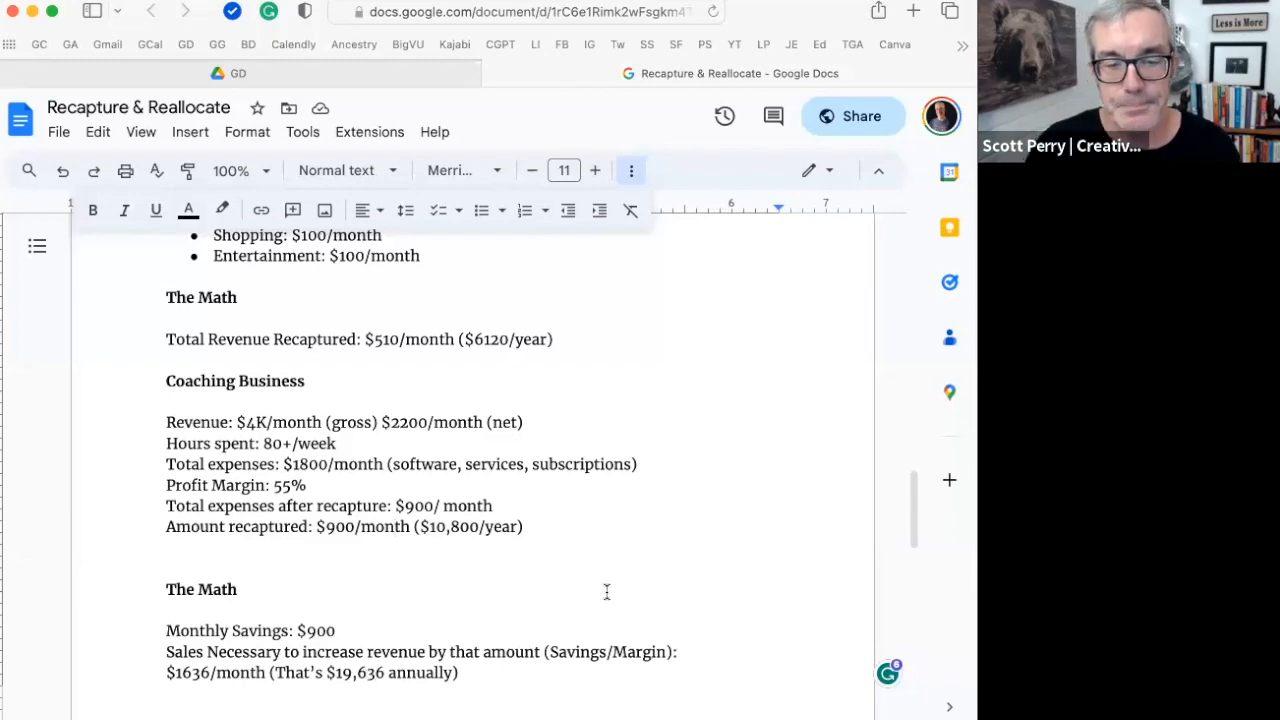
Scroll to the figures showing $9K/month revenue, 20 weekly hours and 84% margin.
scroll("down", 3)
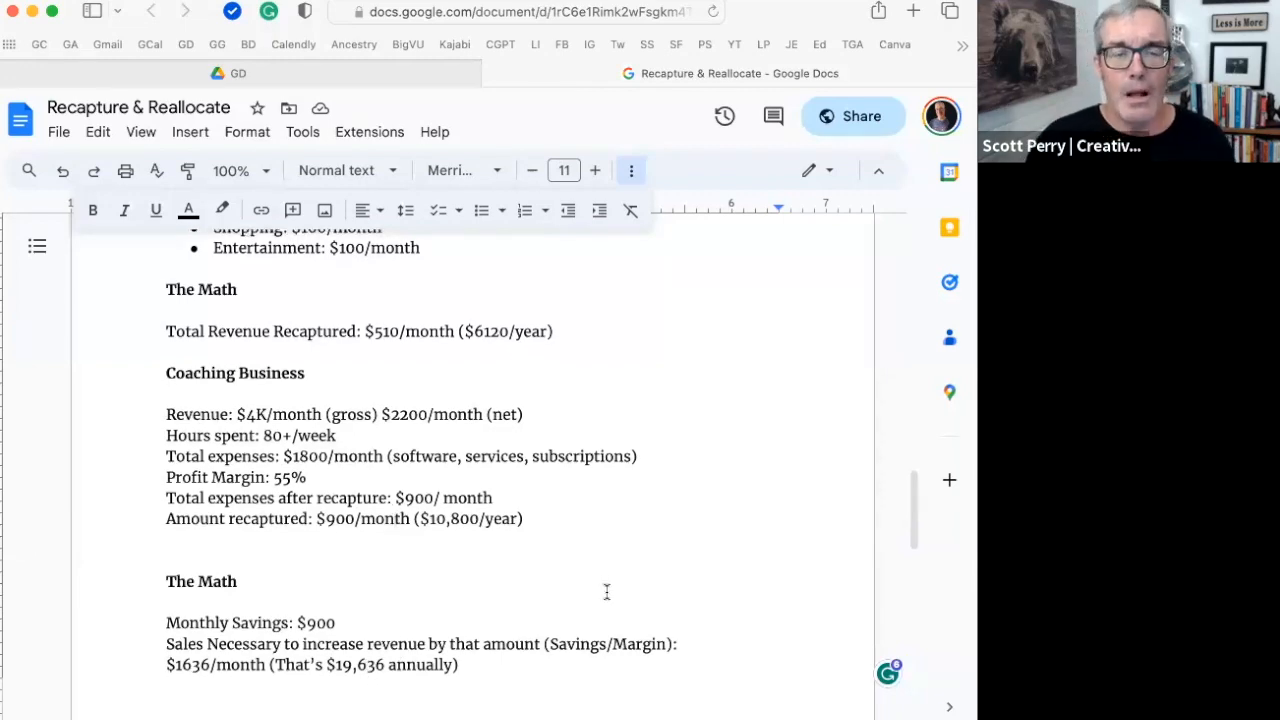
scroll("down", 3)
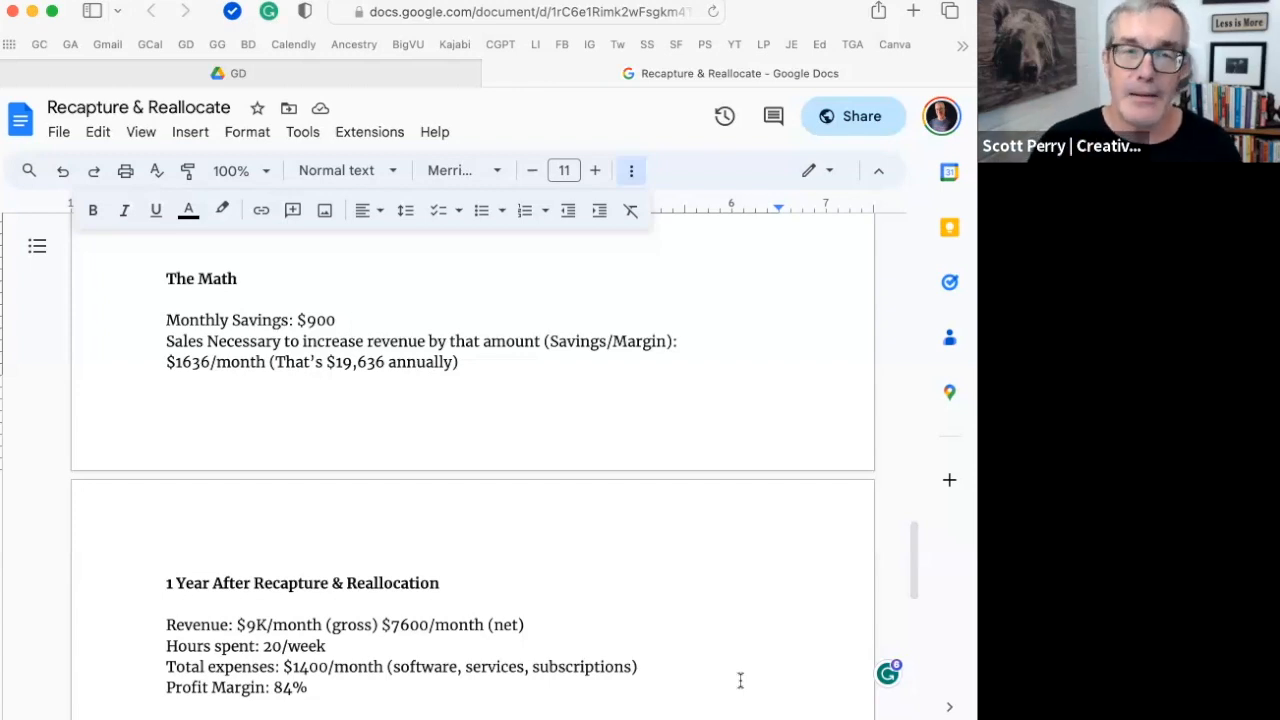
mouse_move(260, 660)
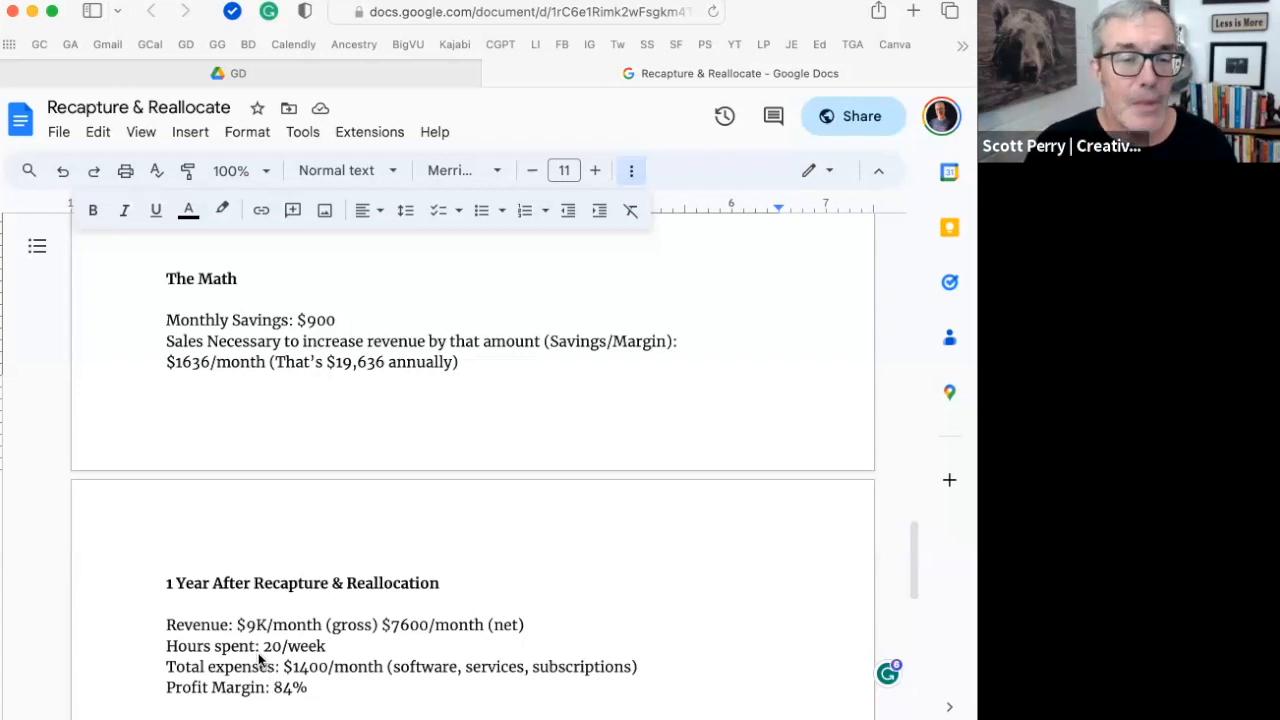
mouse_move(240, 631)
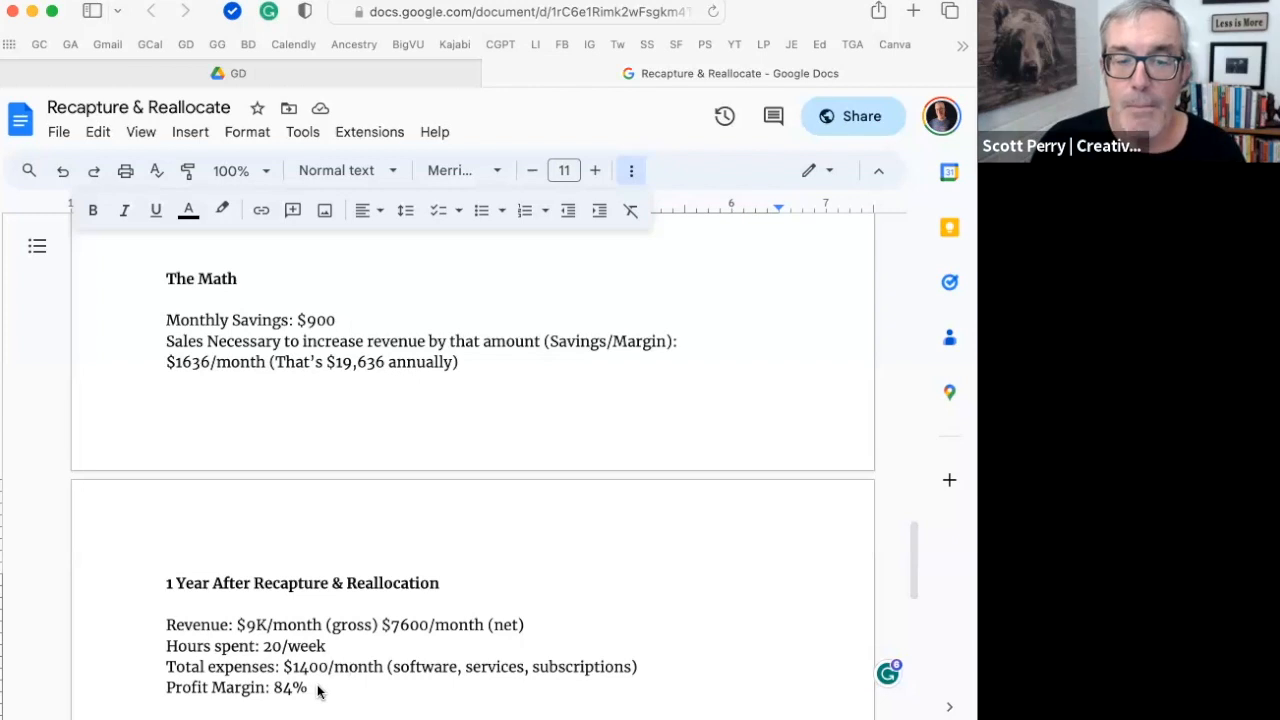
mouse_move(665, 544)
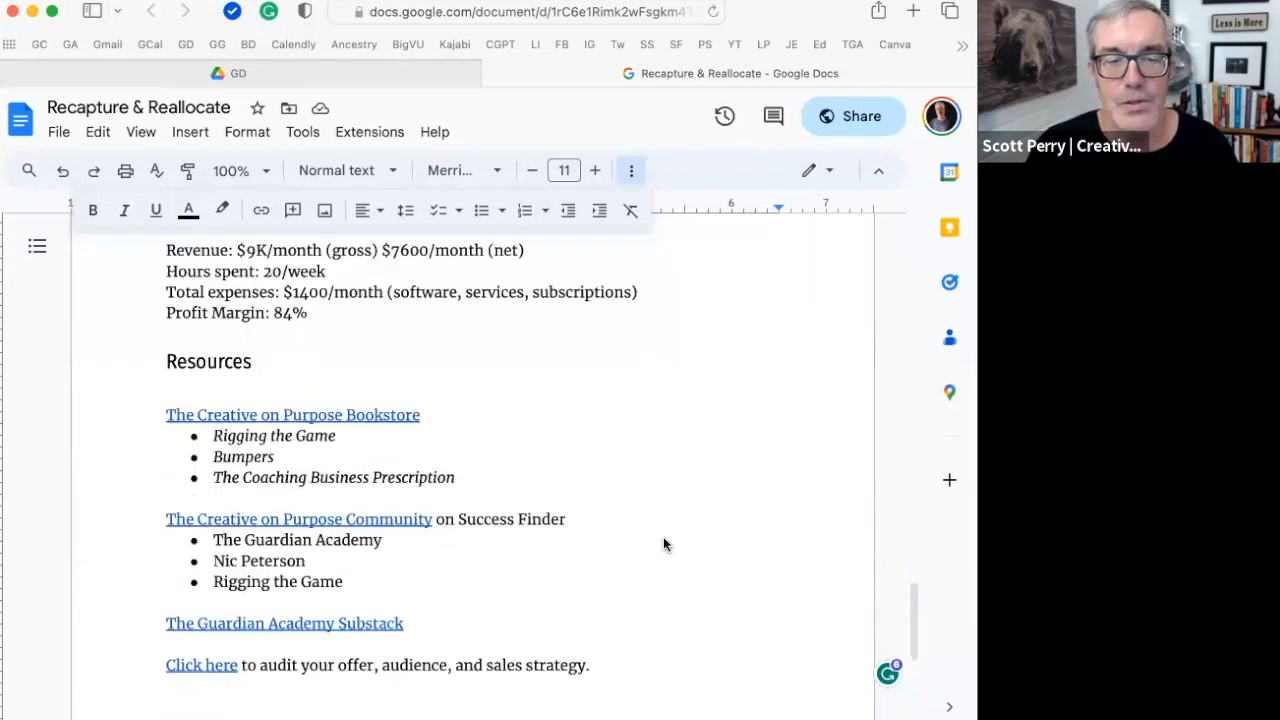
mouse_move(300, 422)
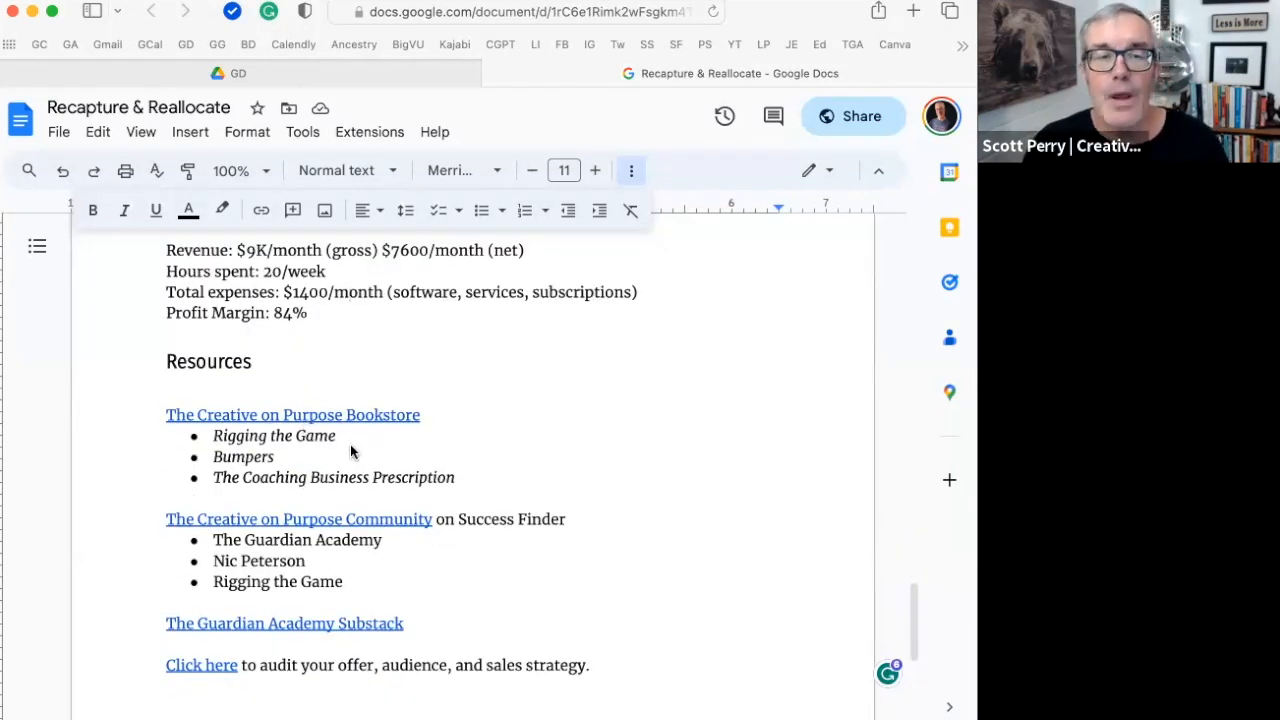
mouse_move(168, 445)
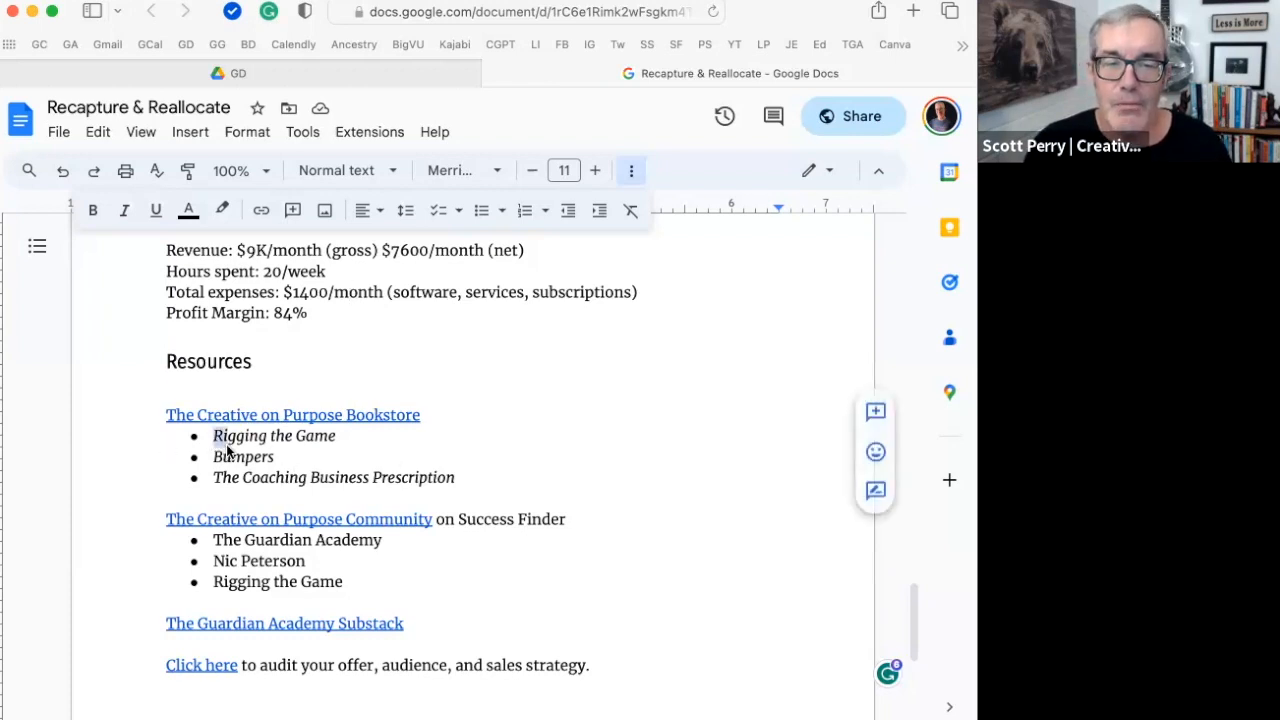
left_click_drag(213, 435, 454, 477)
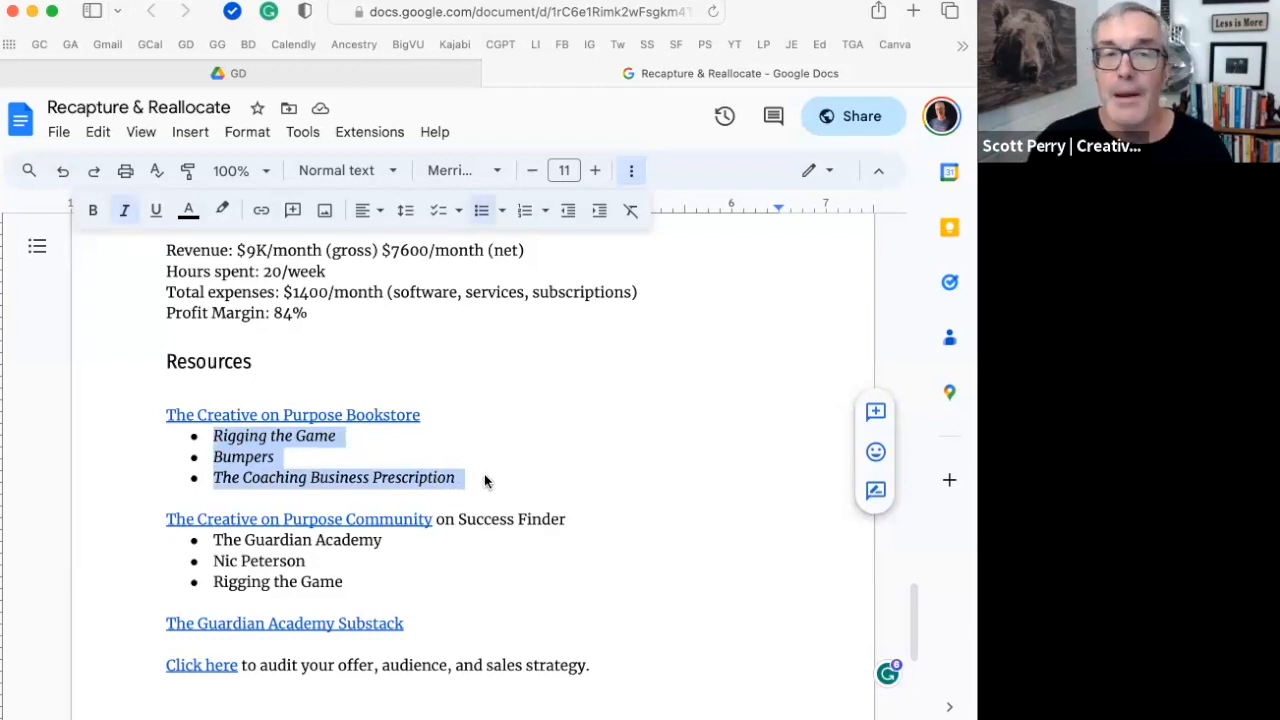
left_click(459, 477)
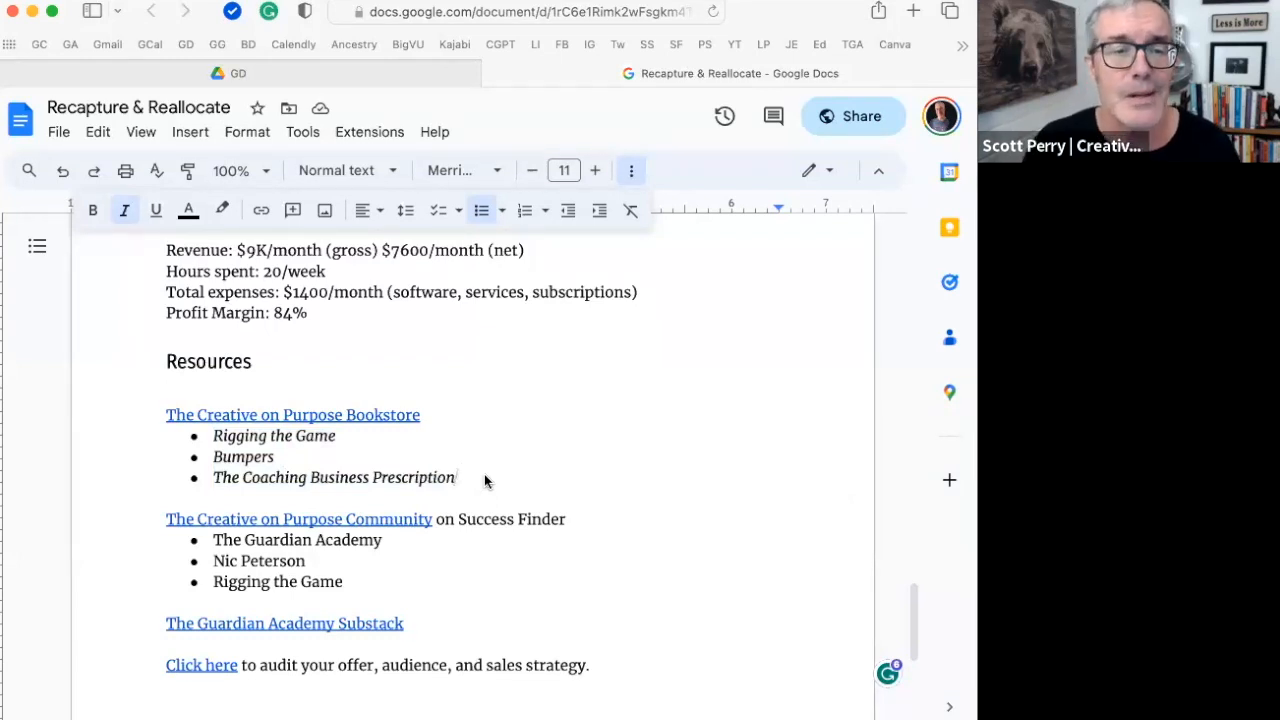
mouse_move(459, 476)
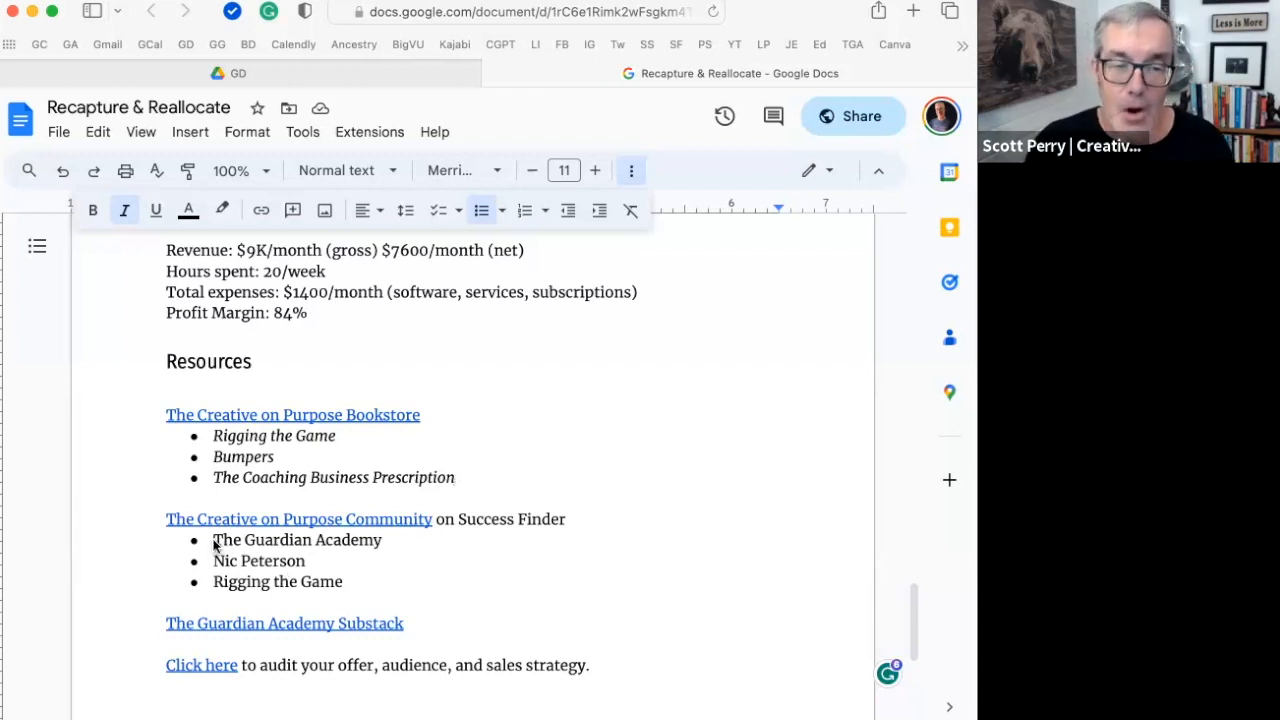
left_click_drag(213, 539, 351, 581)
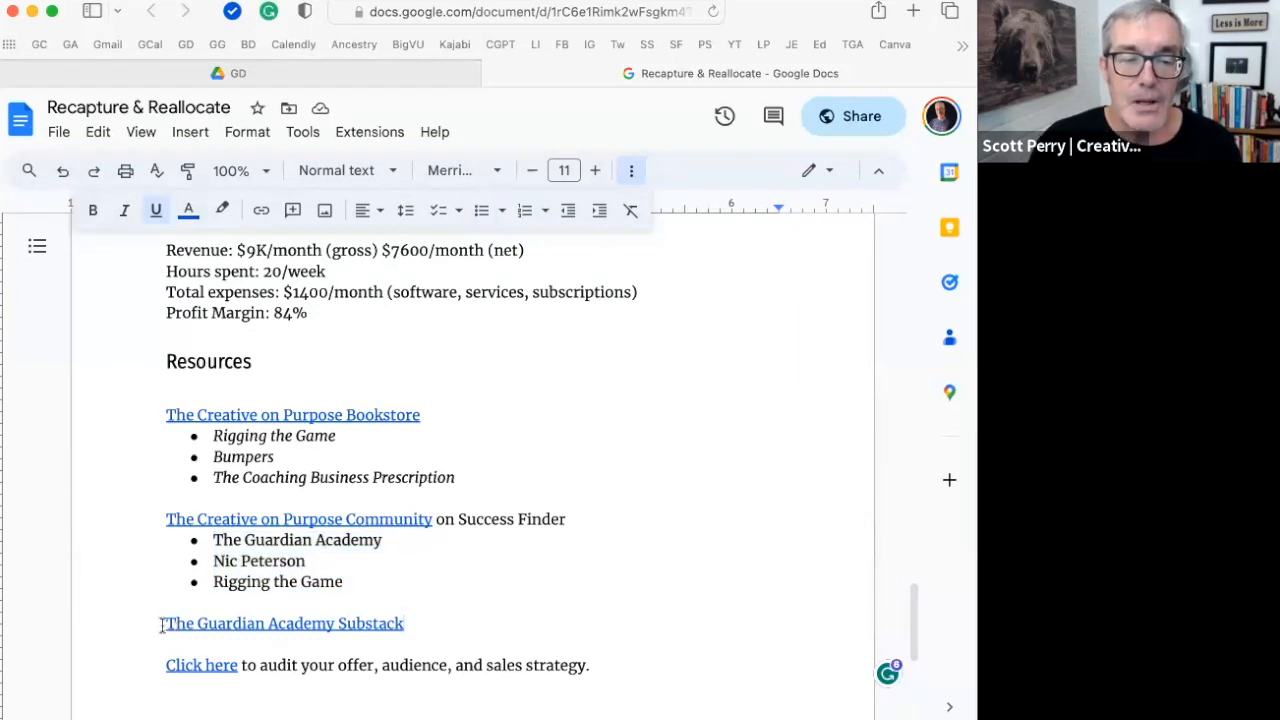
Select the Guardian Academy Substack link text, then preview the 'Click here' audit link's destination.
left_click_drag(166, 623, 405, 623)
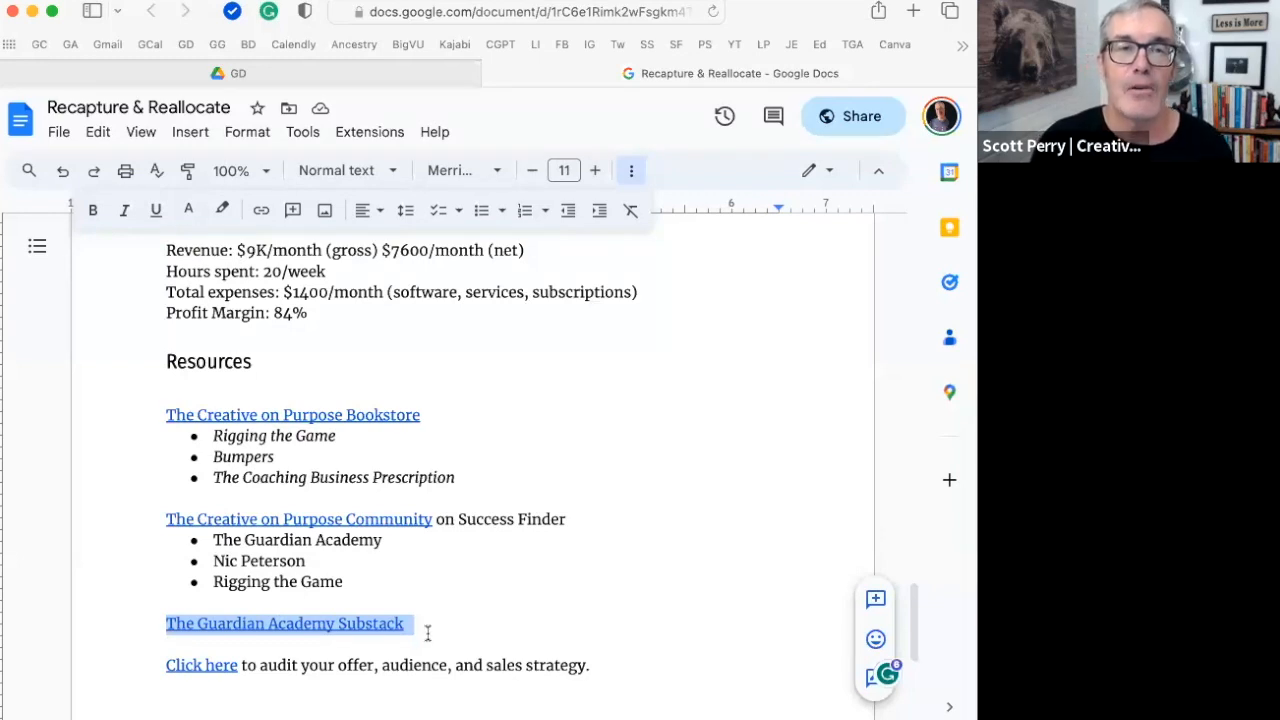
mouse_move(216, 665)
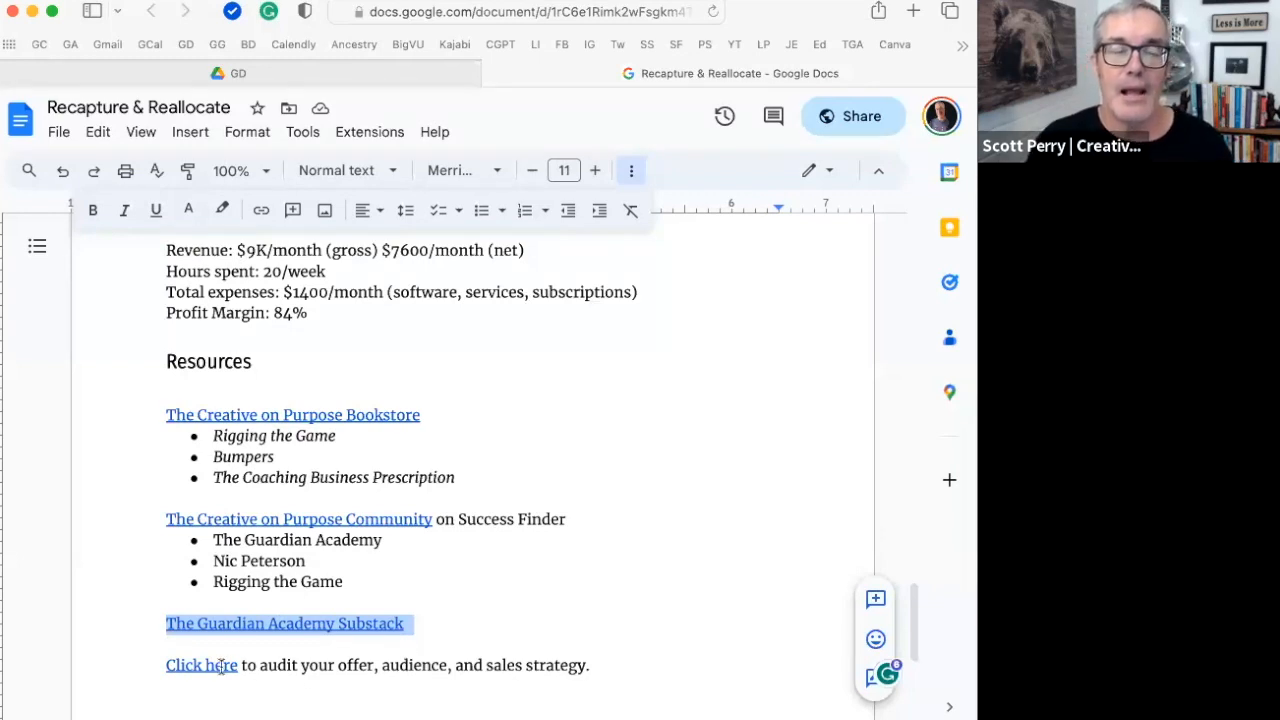
left_click(200, 665)
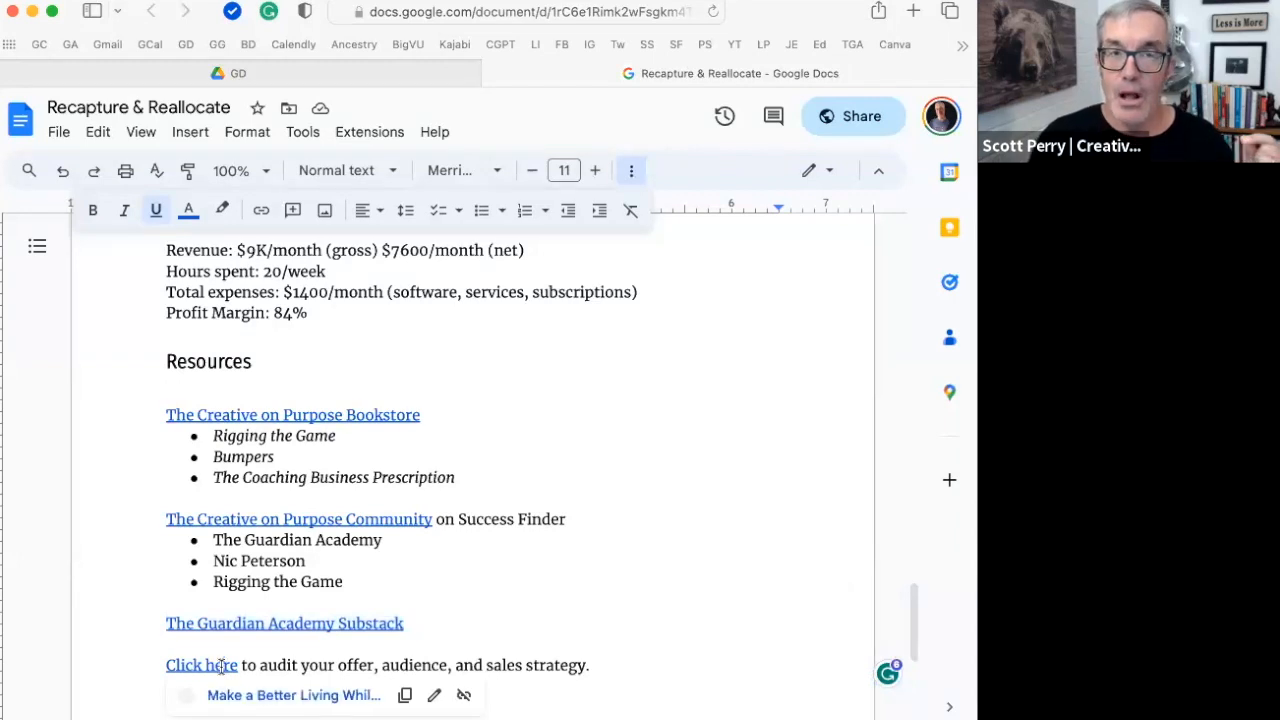